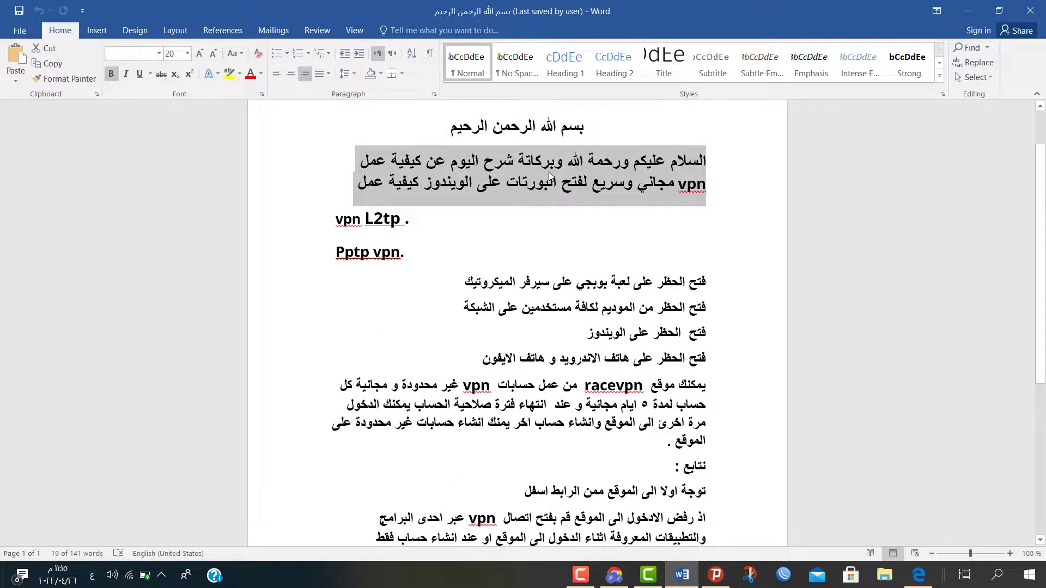
Read through the article, highlighting the unblocking lines and the final word اليمن
{"action": "left_click", "coordinate": [632, 193]}
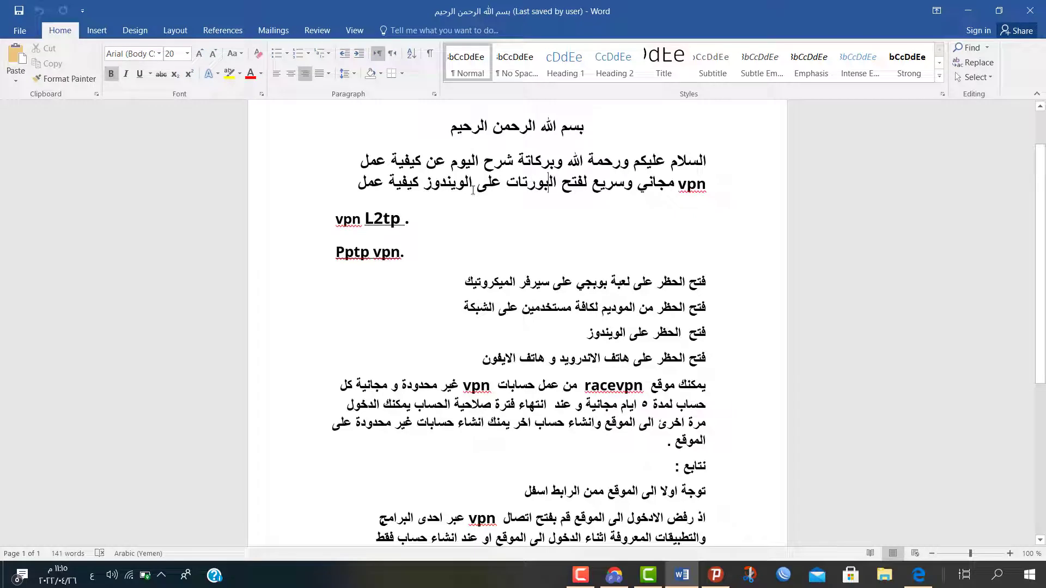
{"action": "double_click", "coordinate": [381, 218]}
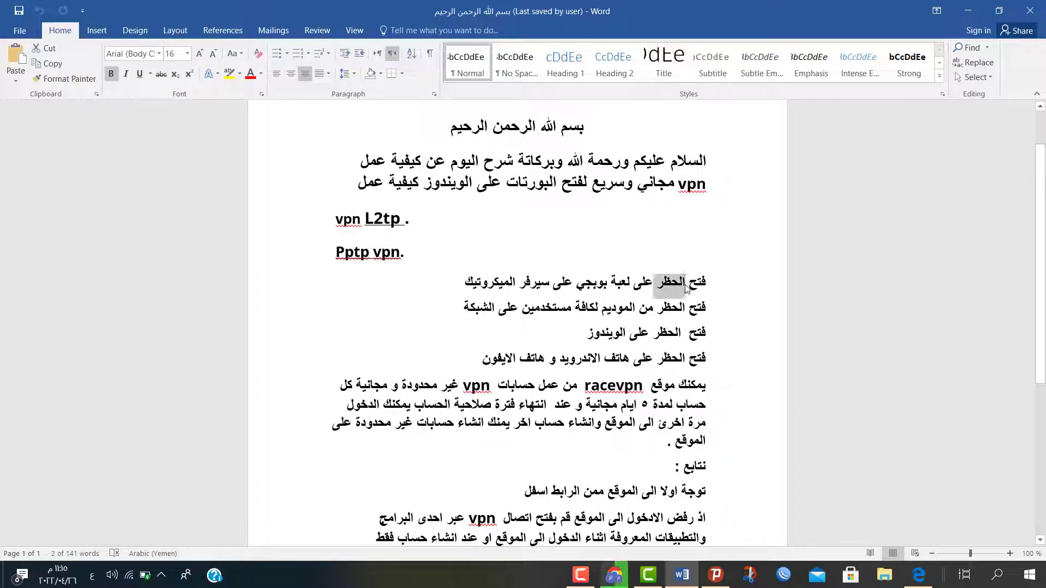
{"action": "left_click", "coordinate": [642, 306]}
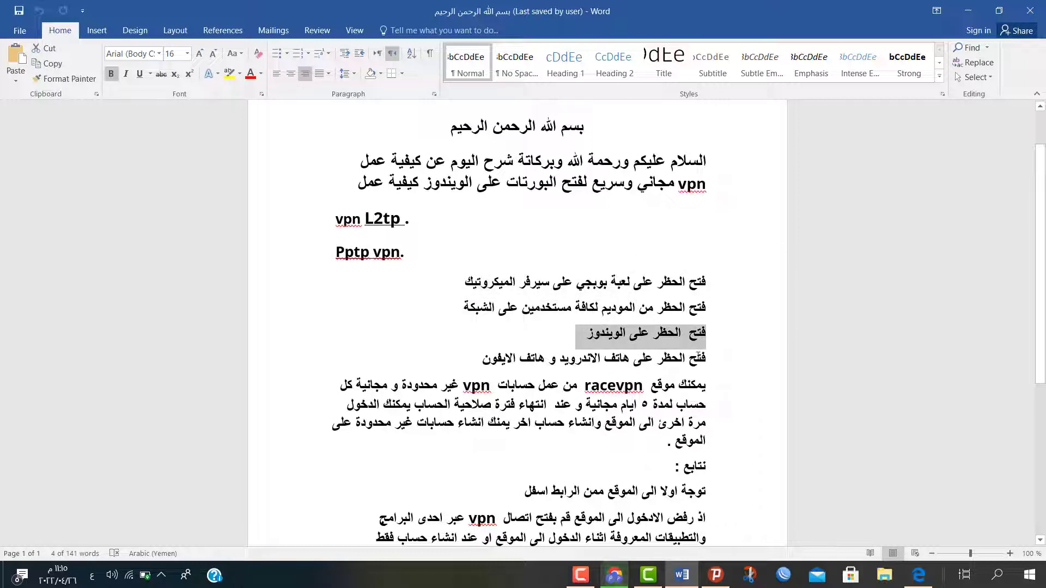
{"action": "scroll", "scroll_direction": "down", "scroll_amount": 3}
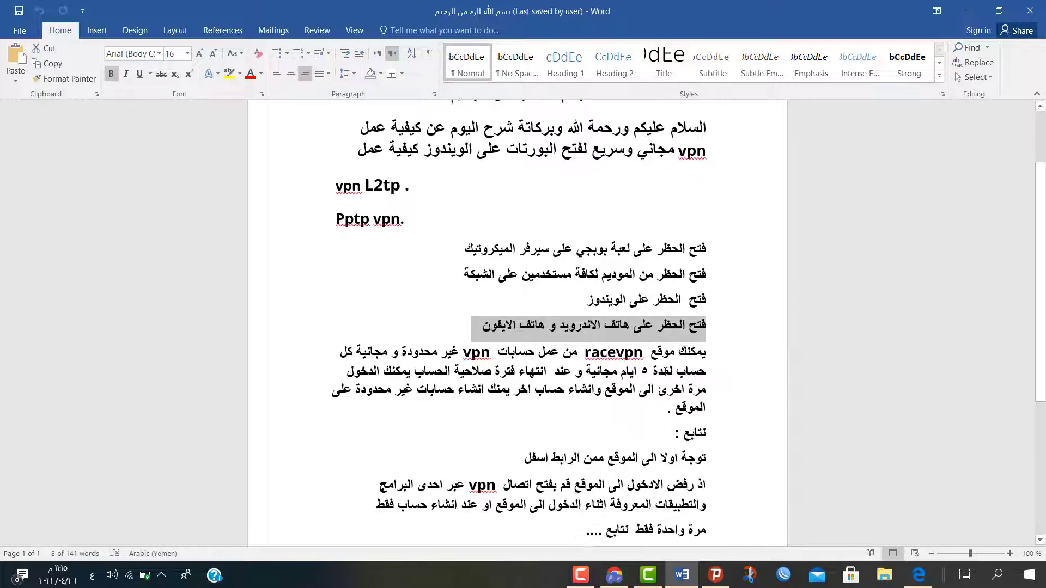
{"action": "scroll", "scroll_direction": "down", "scroll_amount": 3}
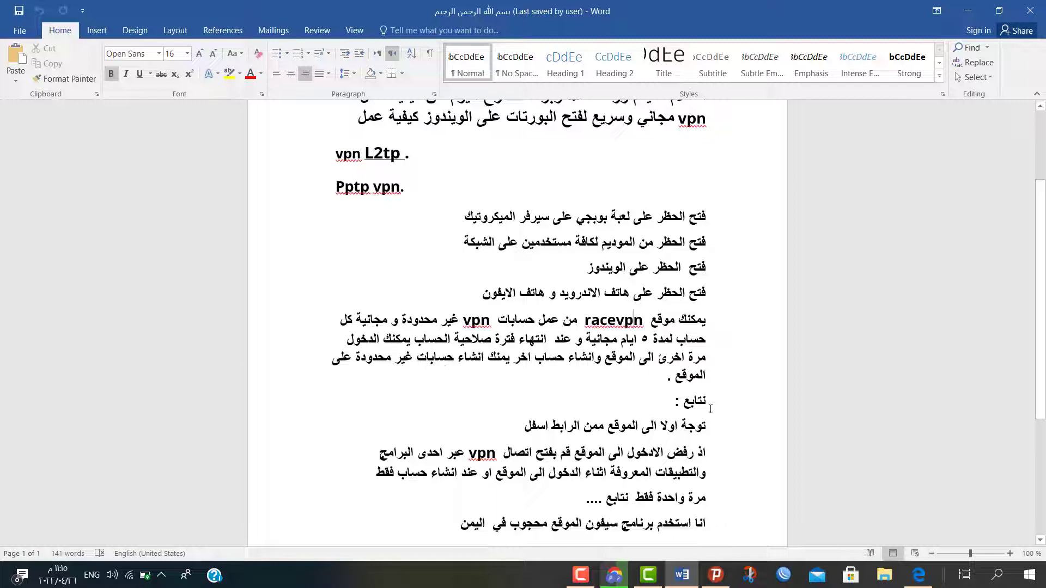
{"action": "scroll", "scroll_direction": "down", "scroll_amount": 3}
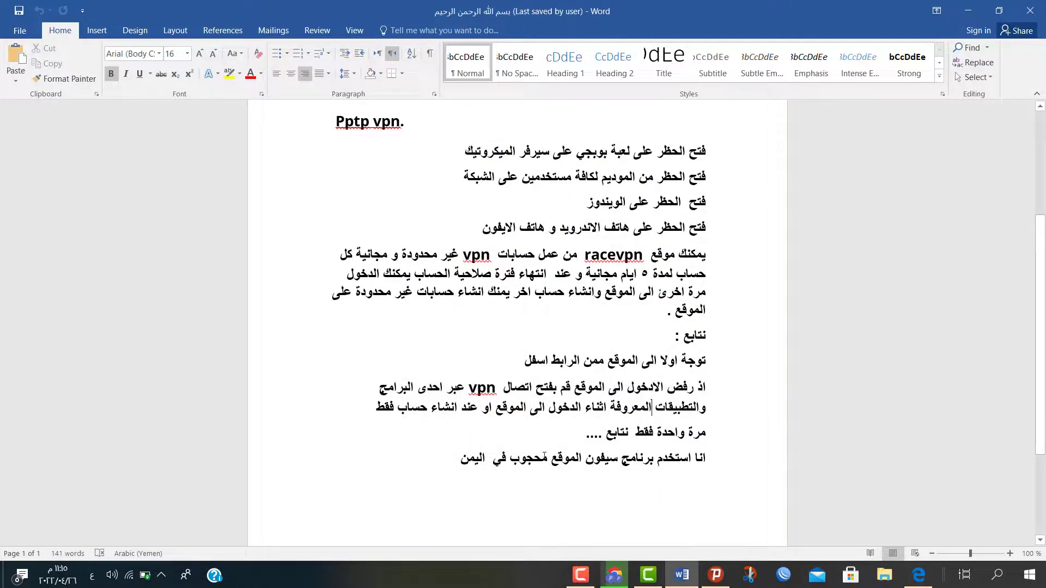
{"action": "scroll", "scroll_direction": "down", "scroll_amount": 3}
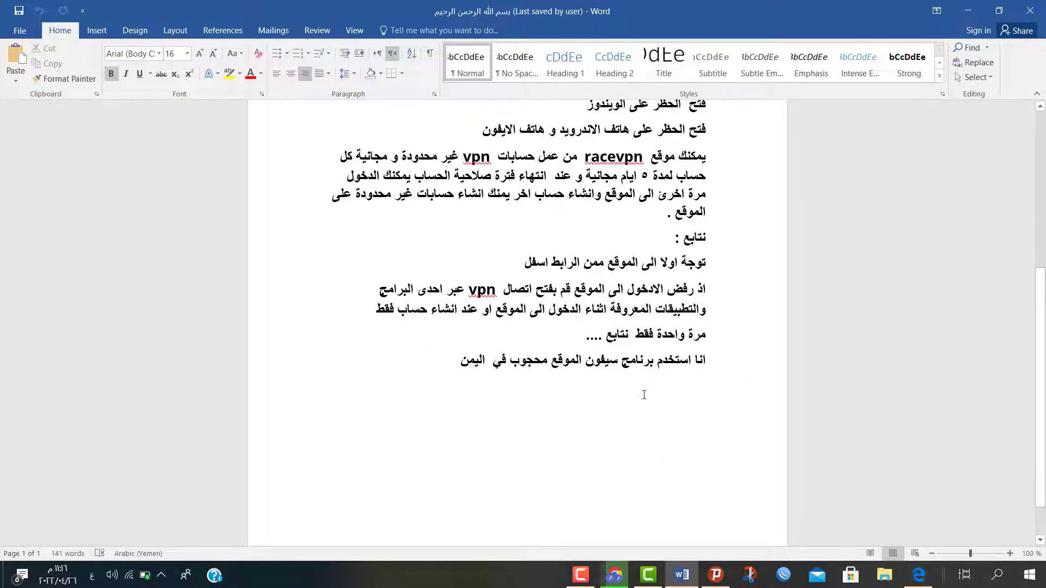
{"action": "double_click", "coordinate": [471, 360]}
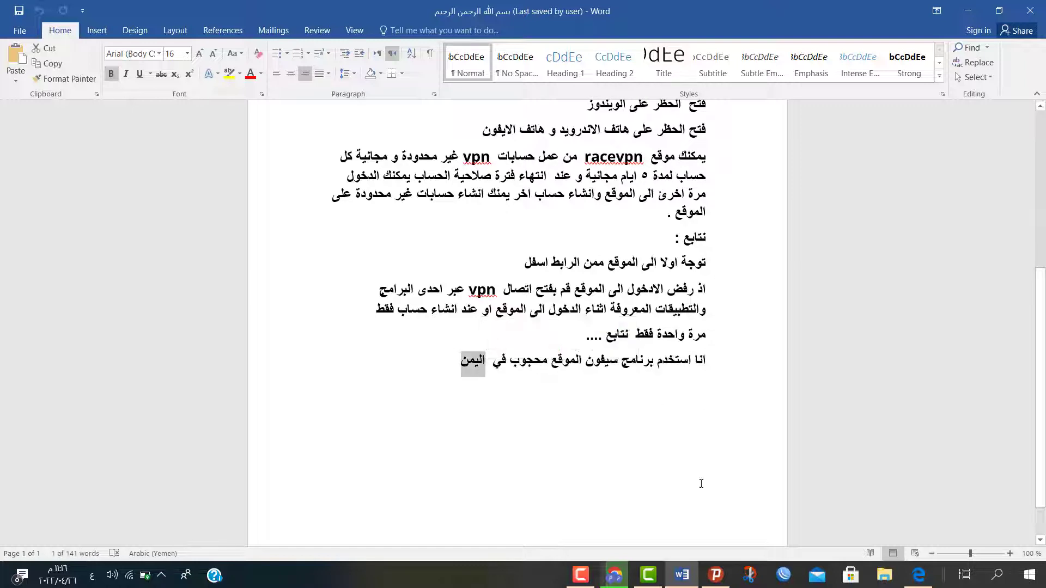
Back in the browser, answer the 27 + 16 check with 43 and log in
{"action": "left_click", "coordinate": [614, 574]}
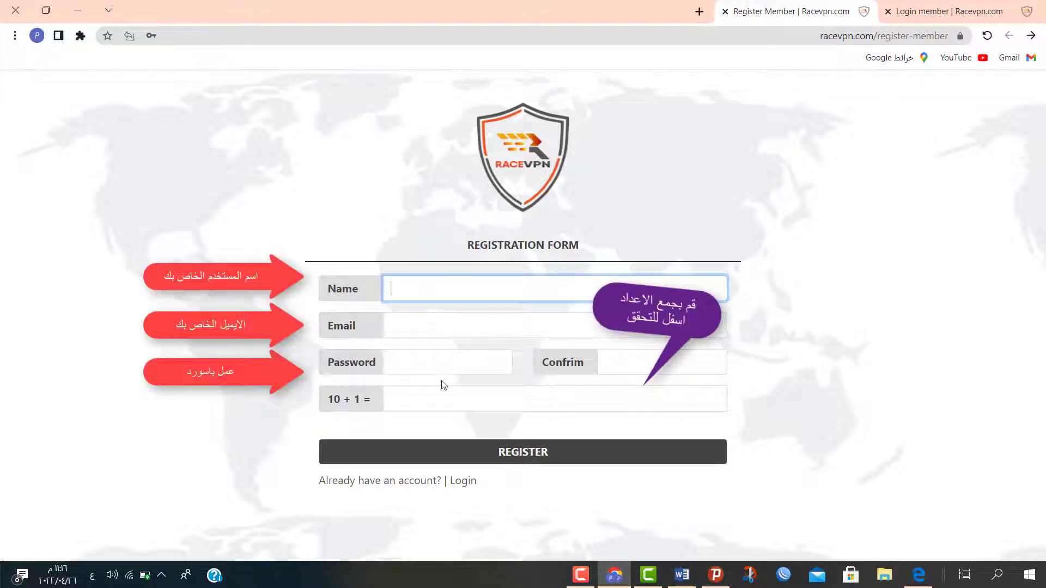
{"action": "mouse_move", "coordinate": [723, 245]}
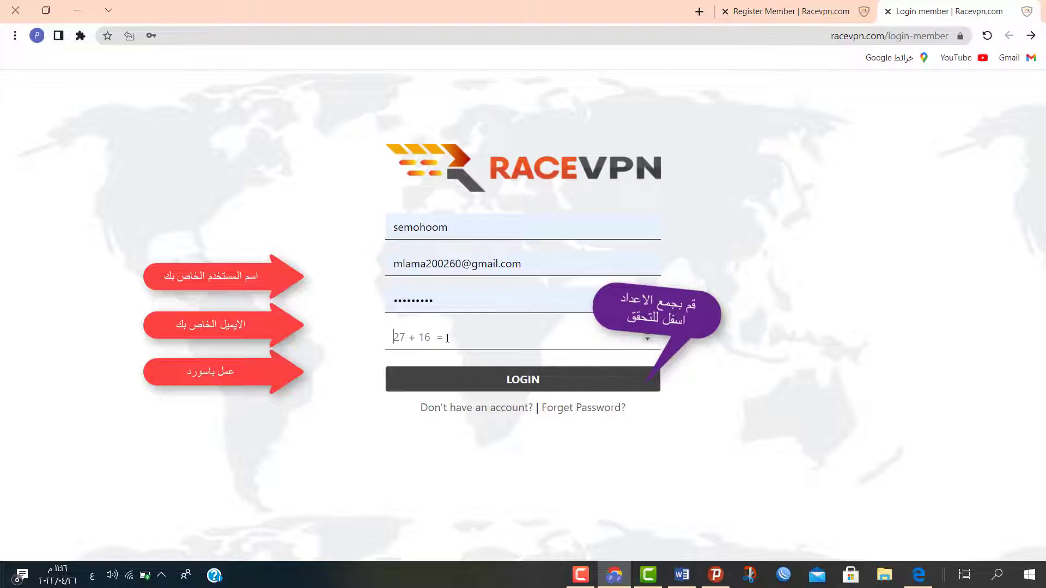
{"action": "mouse_move", "coordinate": [583, 407]}
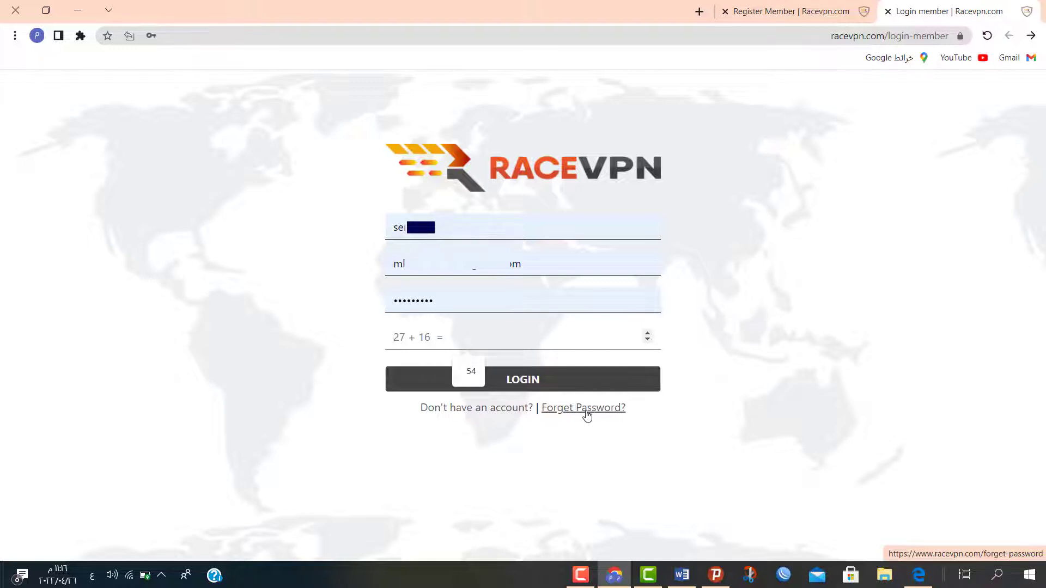
{"action": "mouse_move", "coordinate": [522, 219]}
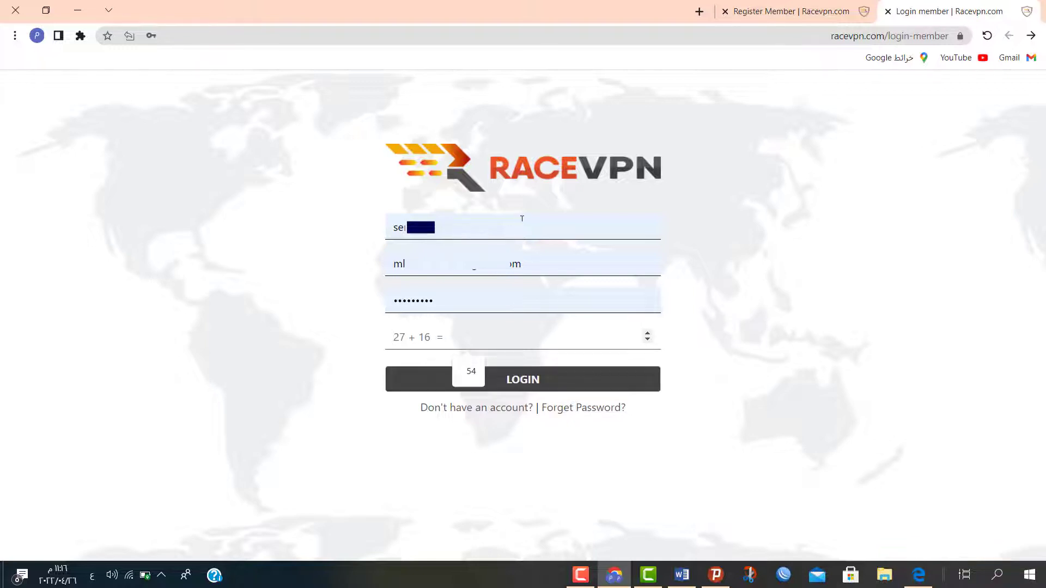
{"action": "type", "text": "43"}
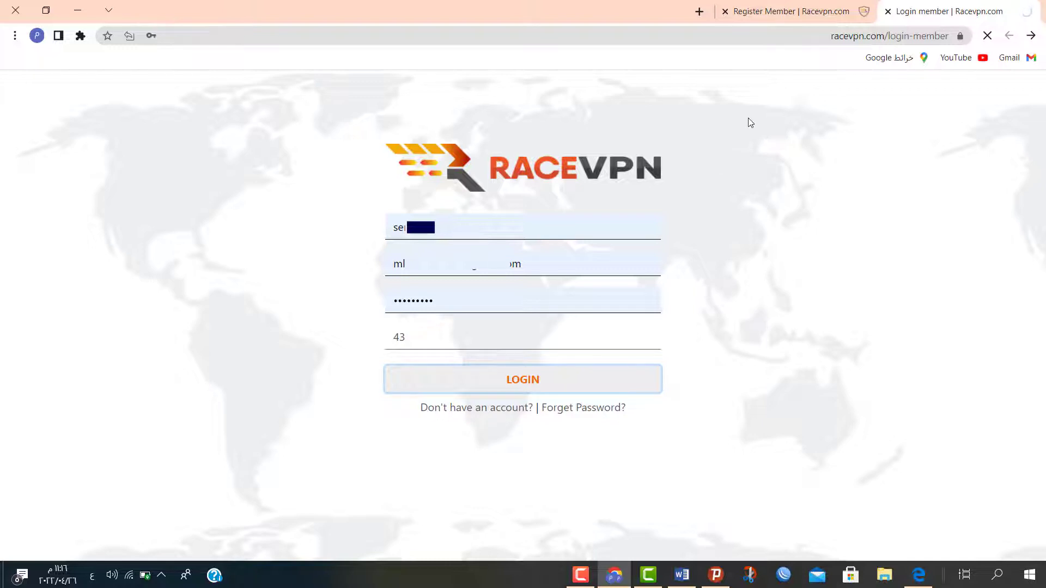
{"action": "left_click", "coordinate": [522, 380]}
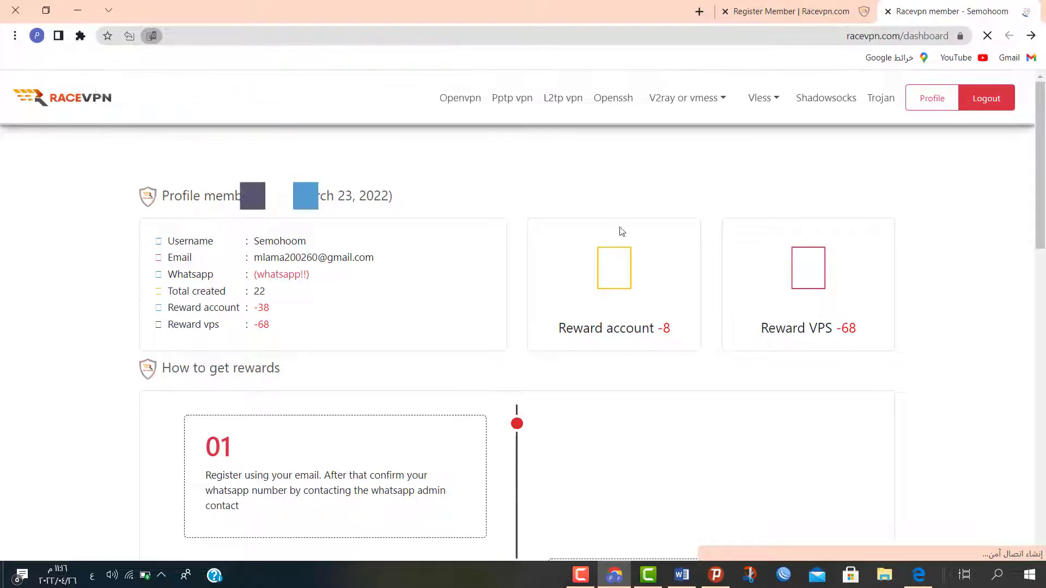
{"action": "mouse_move", "coordinate": [530, 111]}
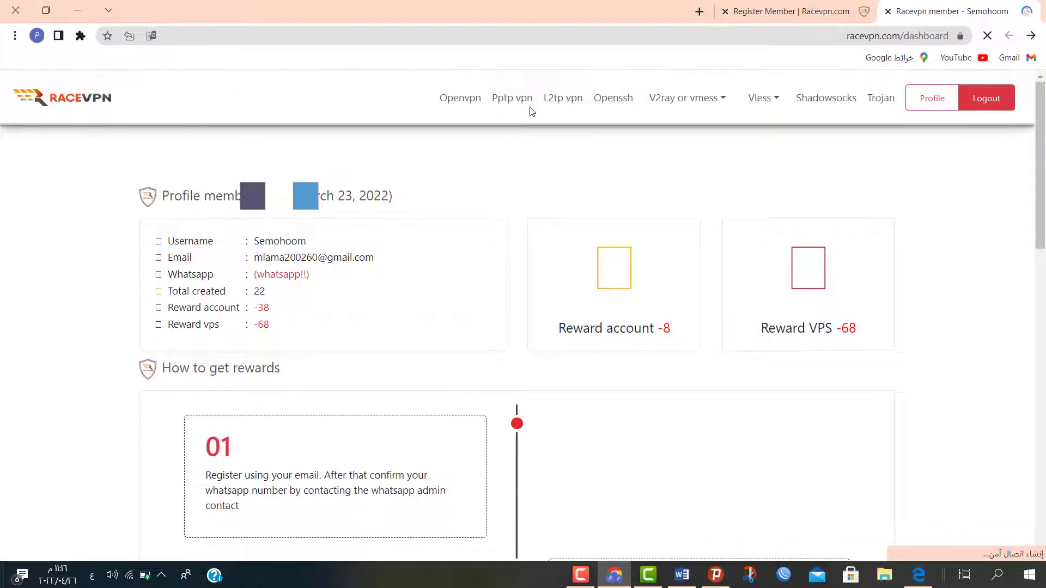
{"action": "mouse_move", "coordinate": [562, 97]}
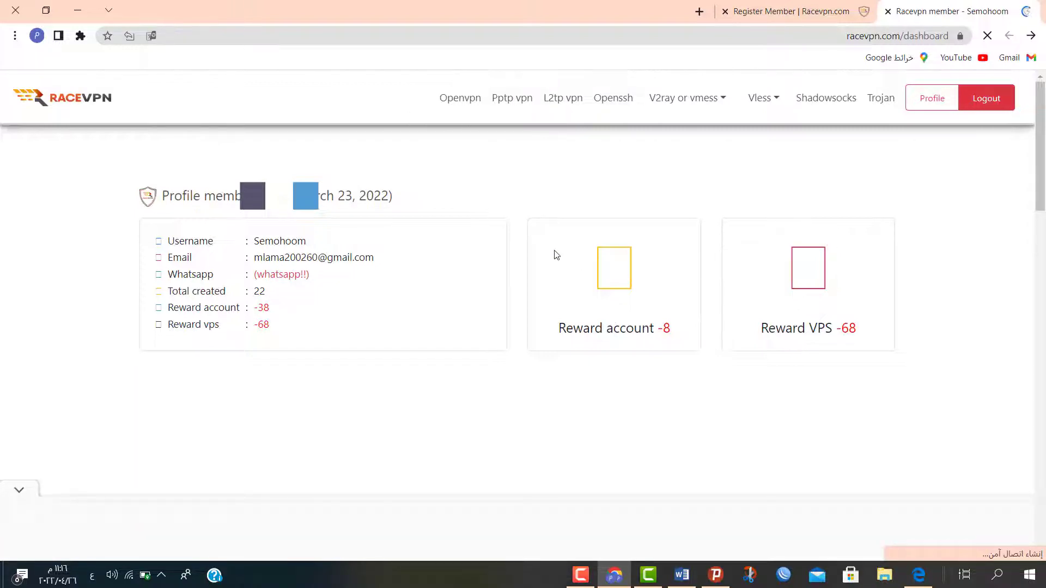
{"action": "scroll", "scroll_direction": "down", "scroll_amount": 3}
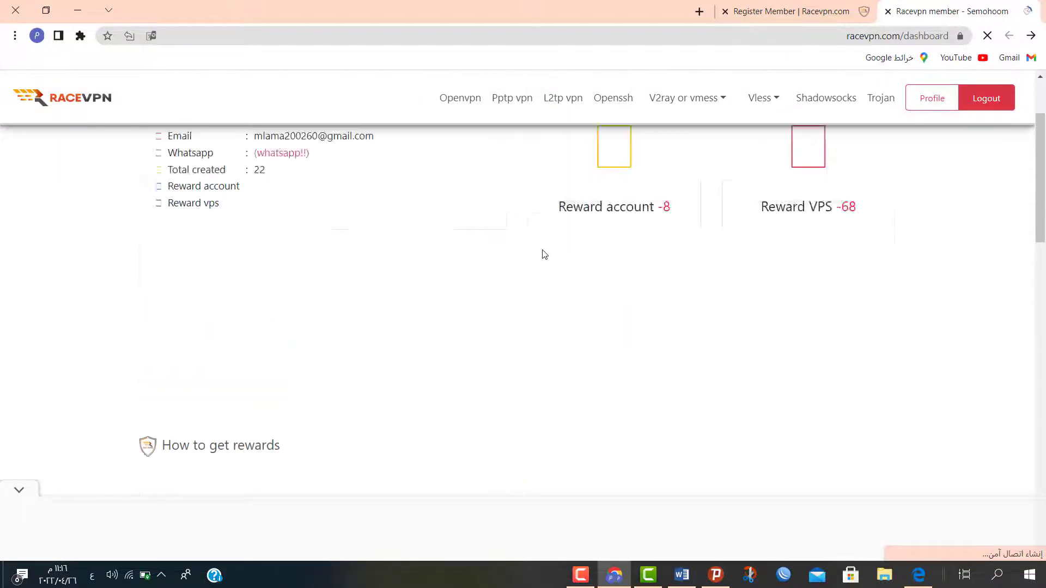
{"action": "scroll", "scroll_direction": "down", "scroll_amount": 3}
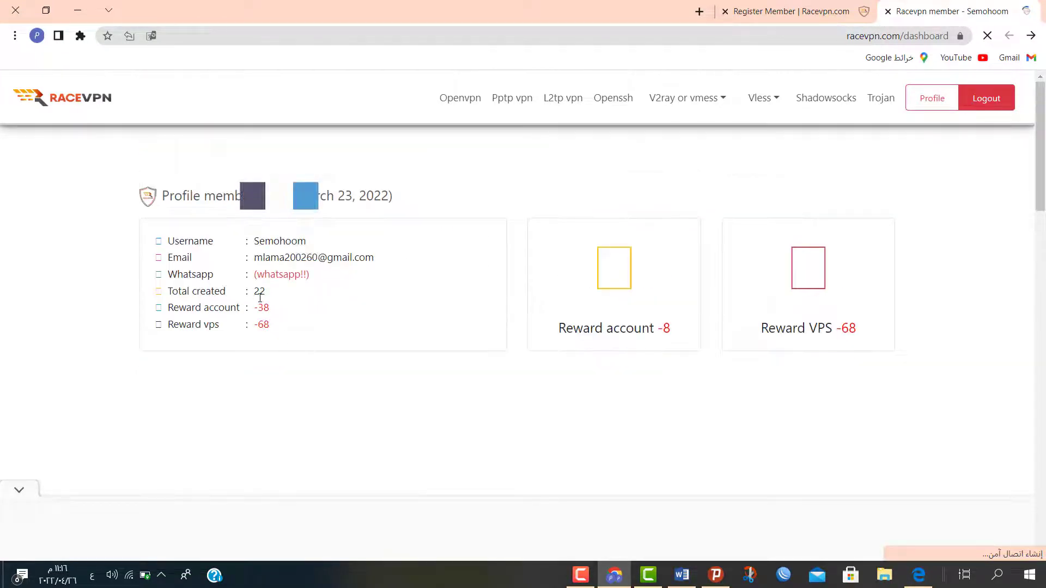
{"action": "double_click", "coordinate": [259, 291]}
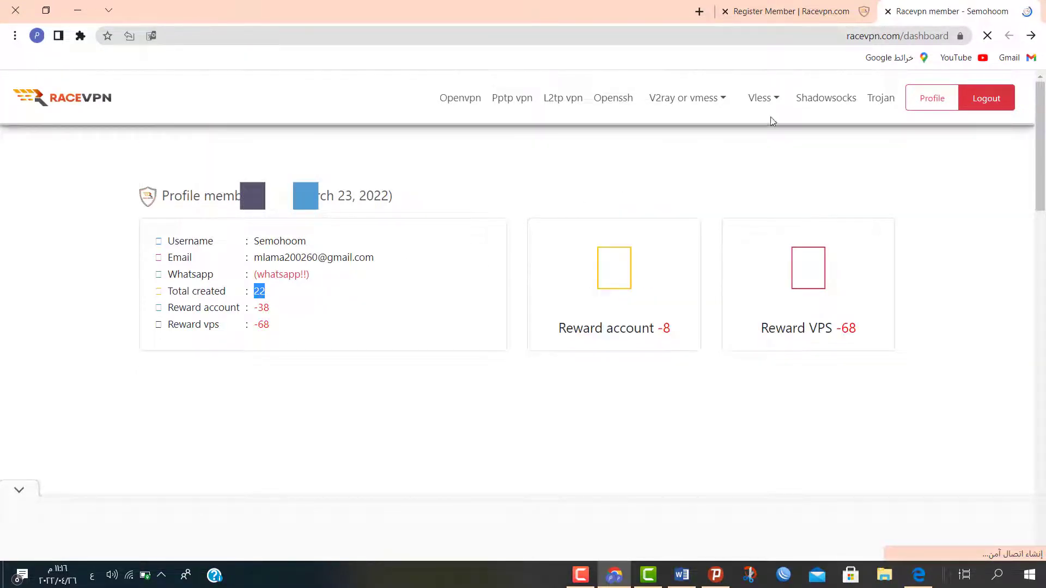
{"action": "mouse_move", "coordinate": [933, 146]}
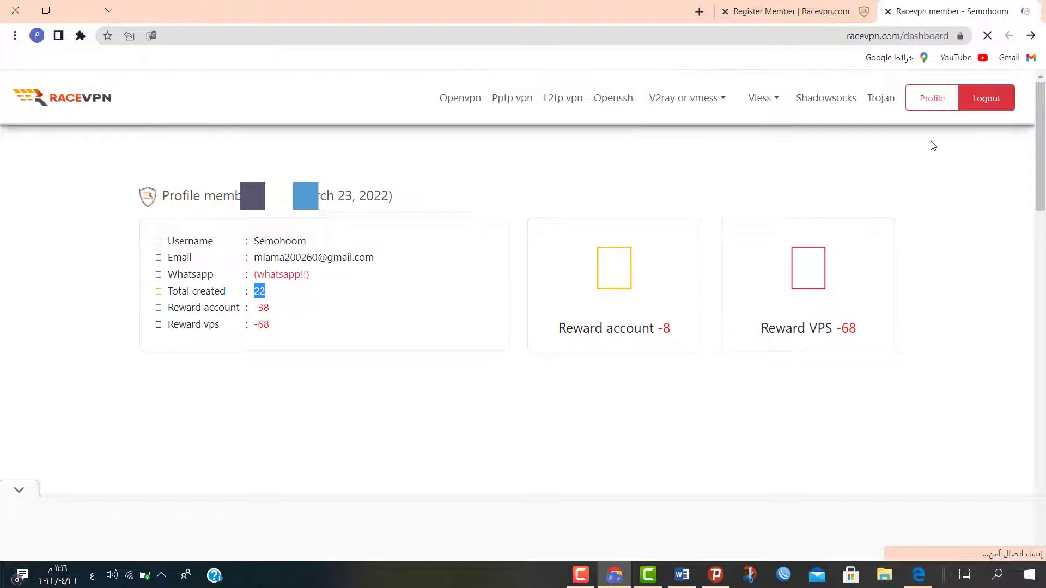
{"action": "mouse_move", "coordinate": [924, 161]}
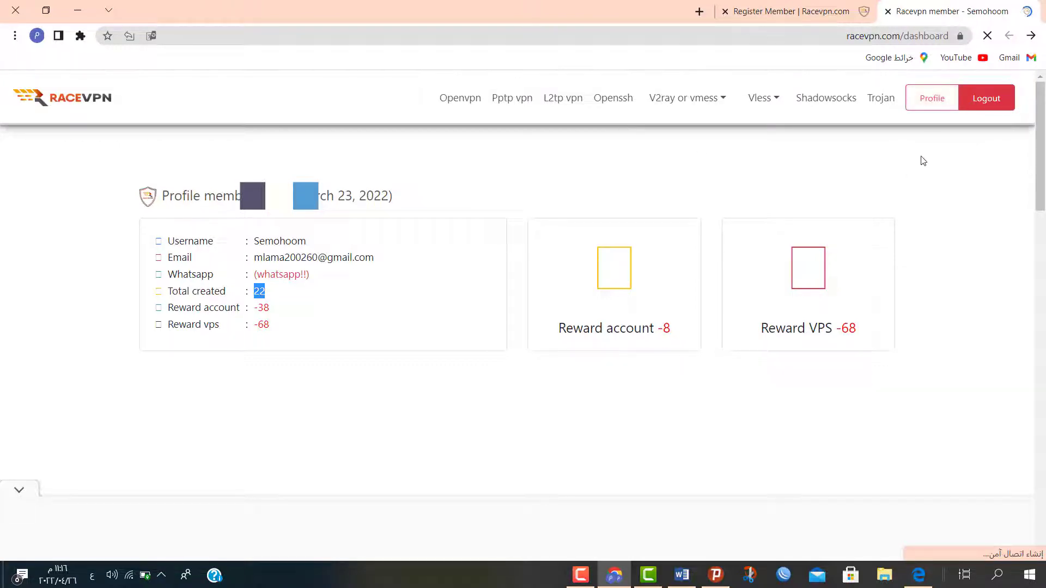
{"action": "mouse_move", "coordinate": [916, 160]}
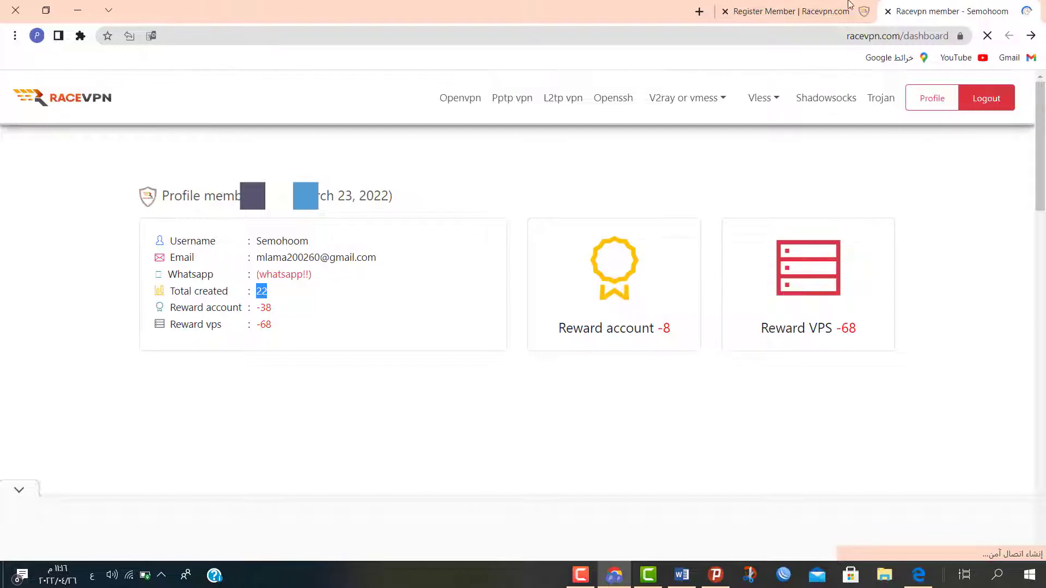
{"action": "scroll", "scroll_direction": "down", "scroll_amount": 3}
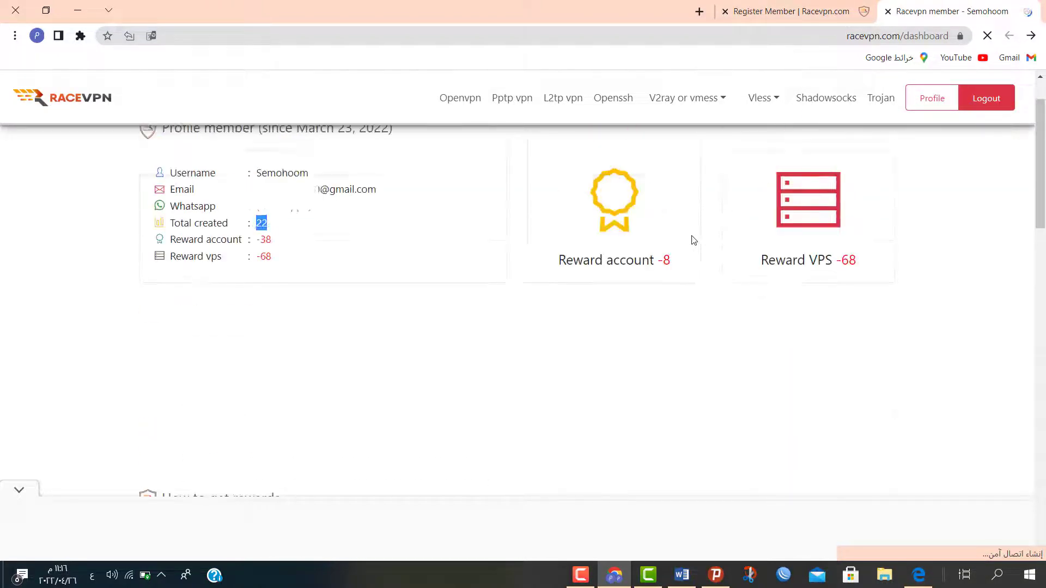
{"action": "left_click", "coordinate": [788, 12]}
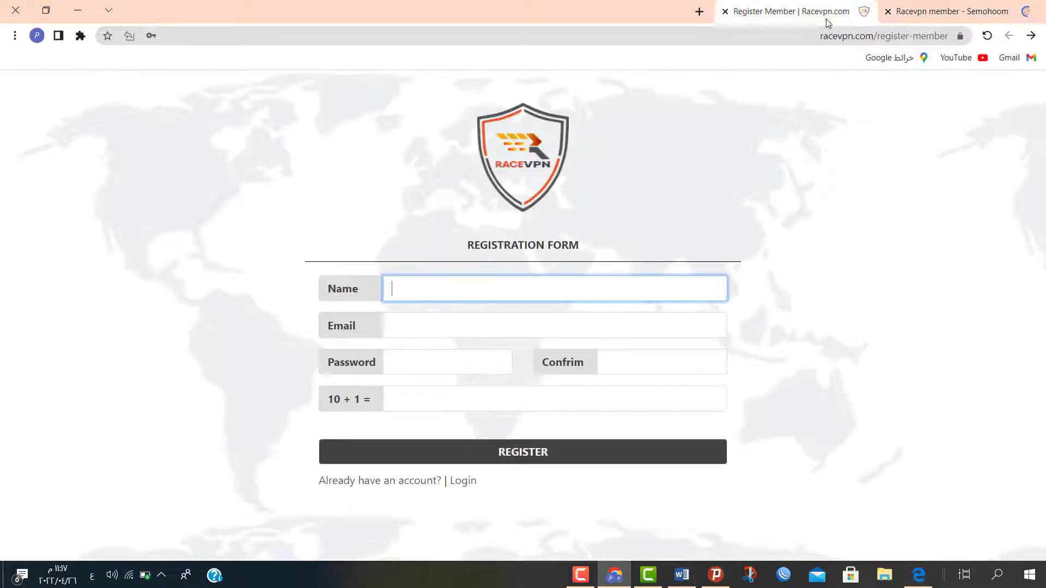
{"action": "left_click", "coordinate": [947, 12]}
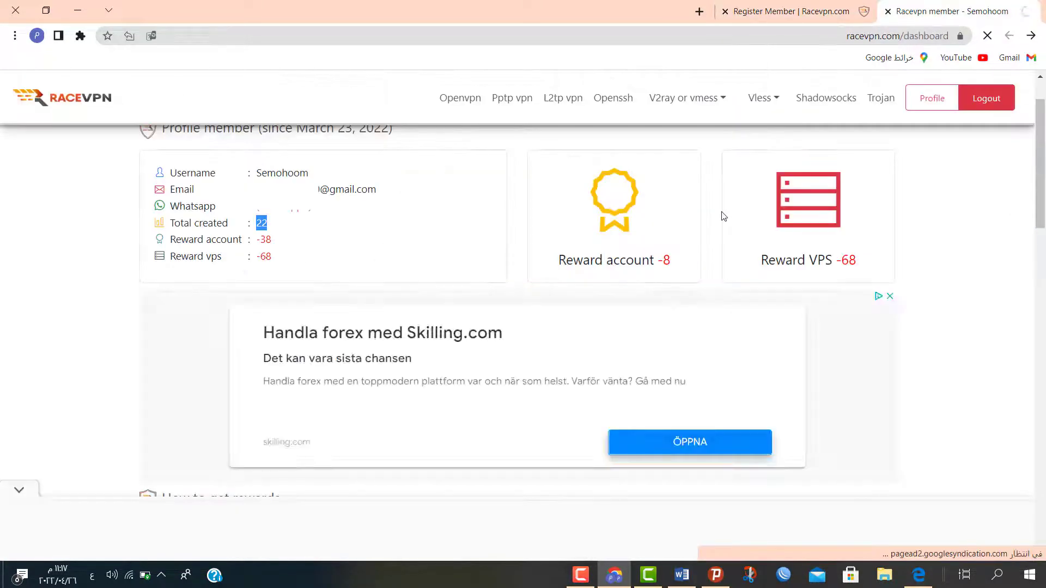
{"action": "left_click", "coordinate": [562, 97]}
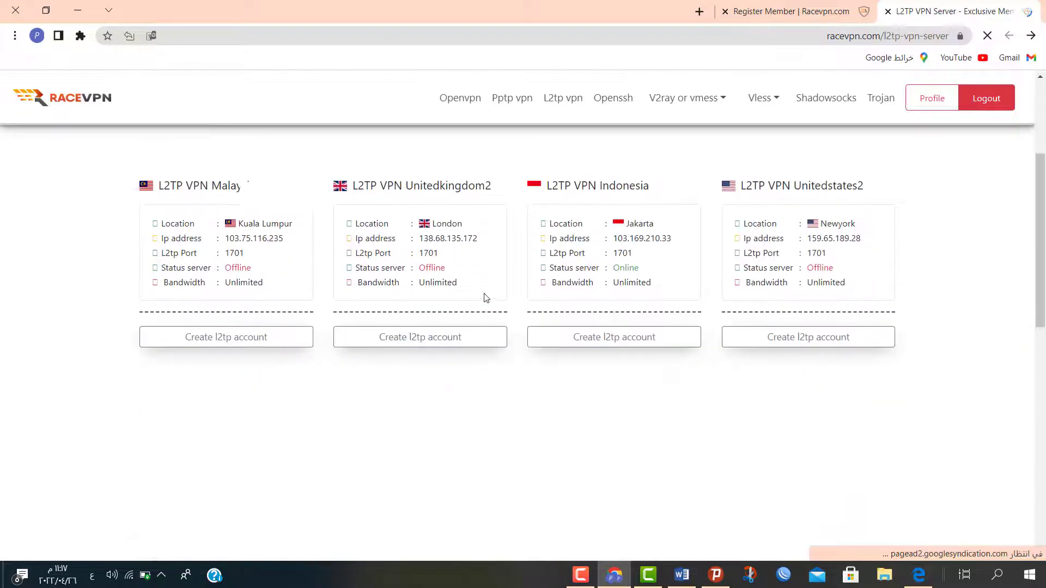
Open the second page of L2TP servers and close the full-screen ad
{"action": "double_click", "coordinate": [625, 268]}
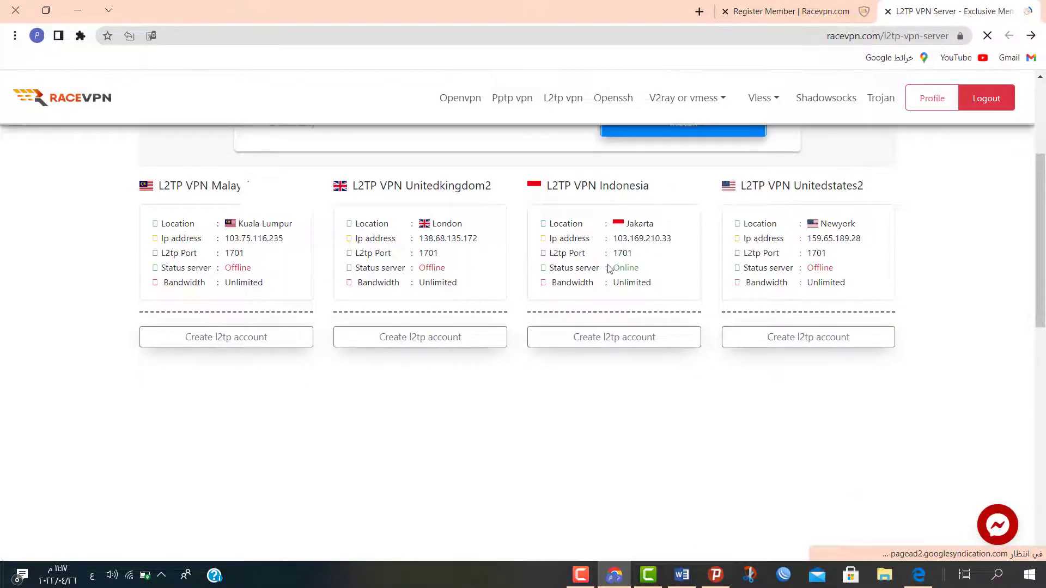
{"action": "scroll", "scroll_direction": "down", "scroll_amount": 3}
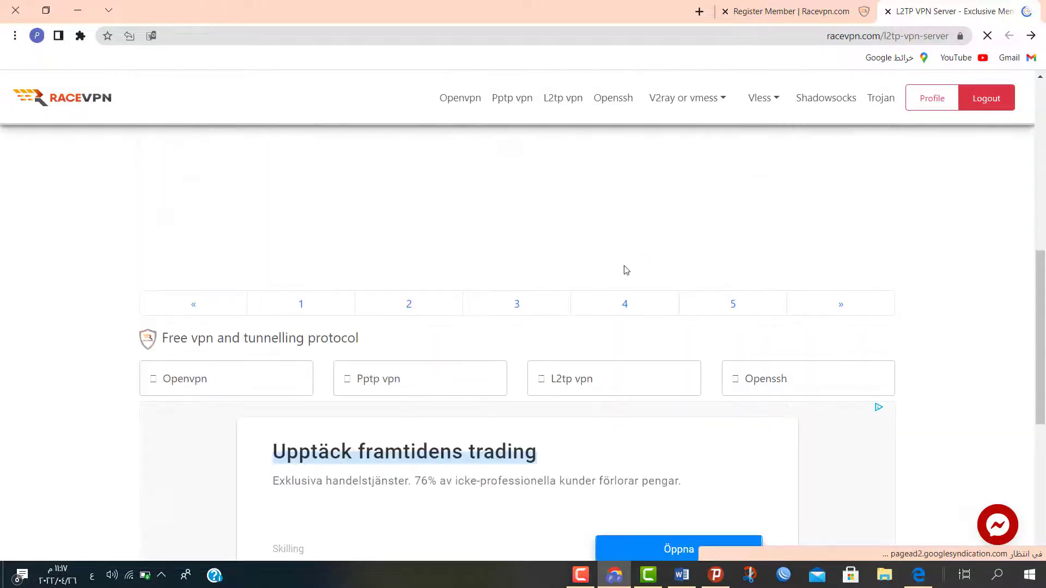
{"action": "left_click", "coordinate": [408, 303]}
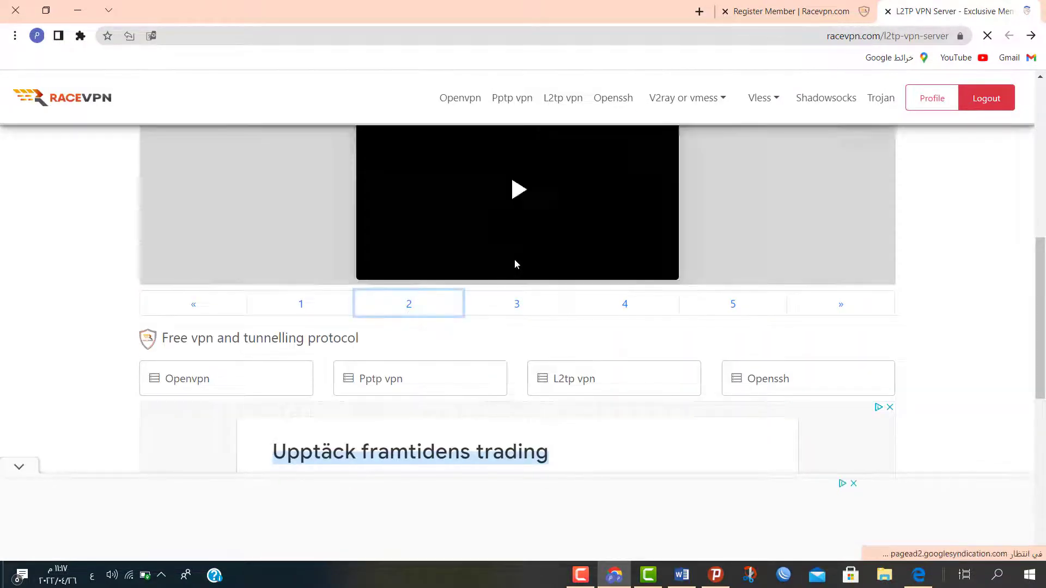
{"action": "scroll", "scroll_direction": "up", "scroll_amount": 3}
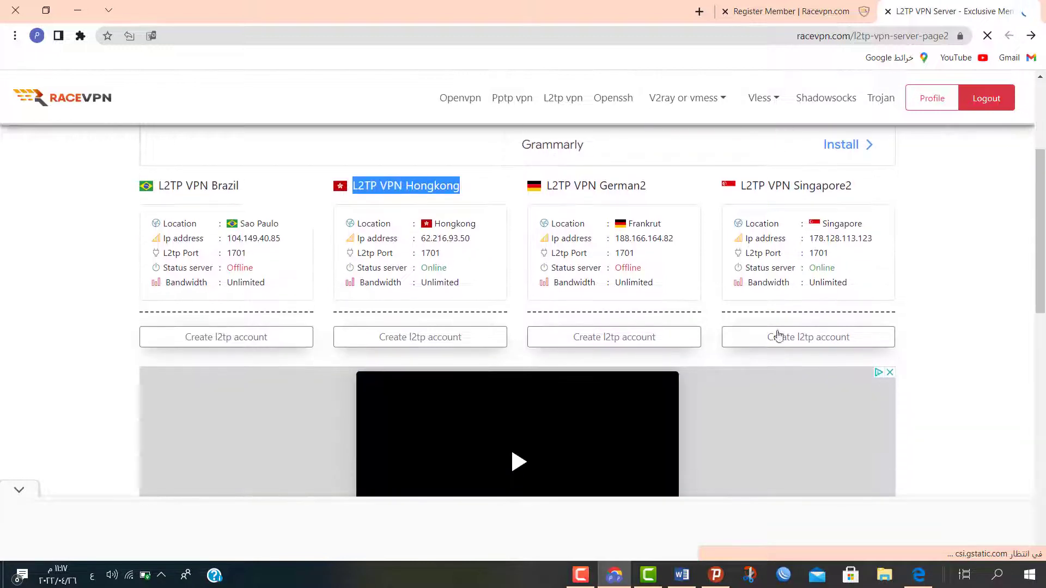
{"action": "scroll", "scroll_direction": "down", "scroll_amount": 3}
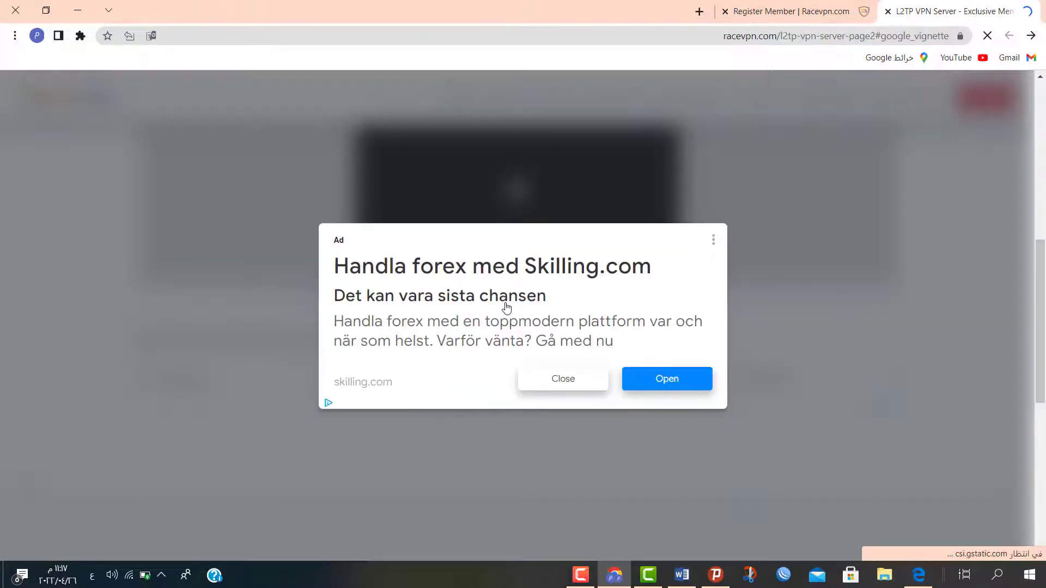
{"action": "mouse_move", "coordinate": [760, 170]}
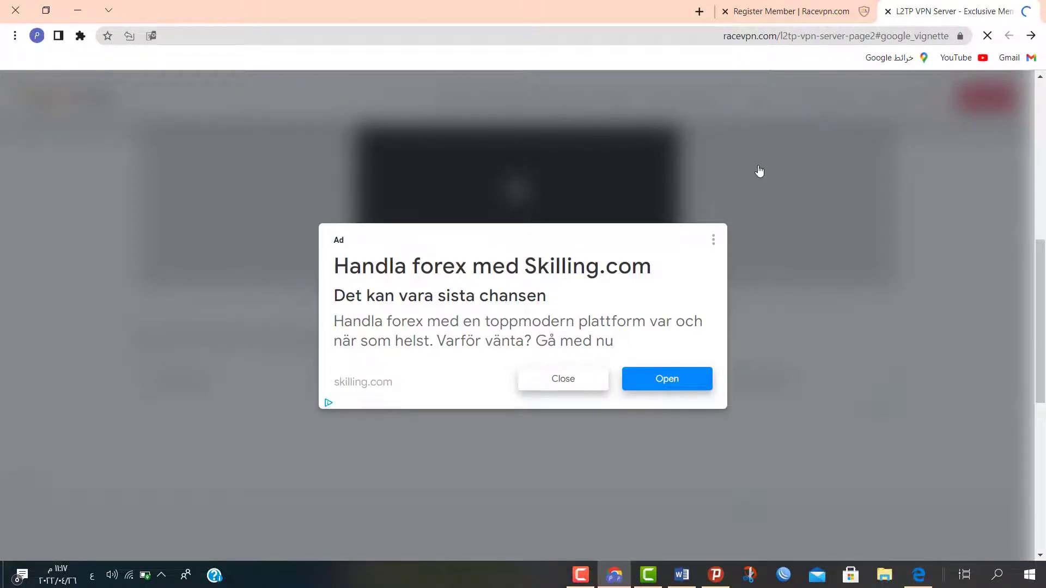
{"action": "left_click", "coordinate": [562, 379]}
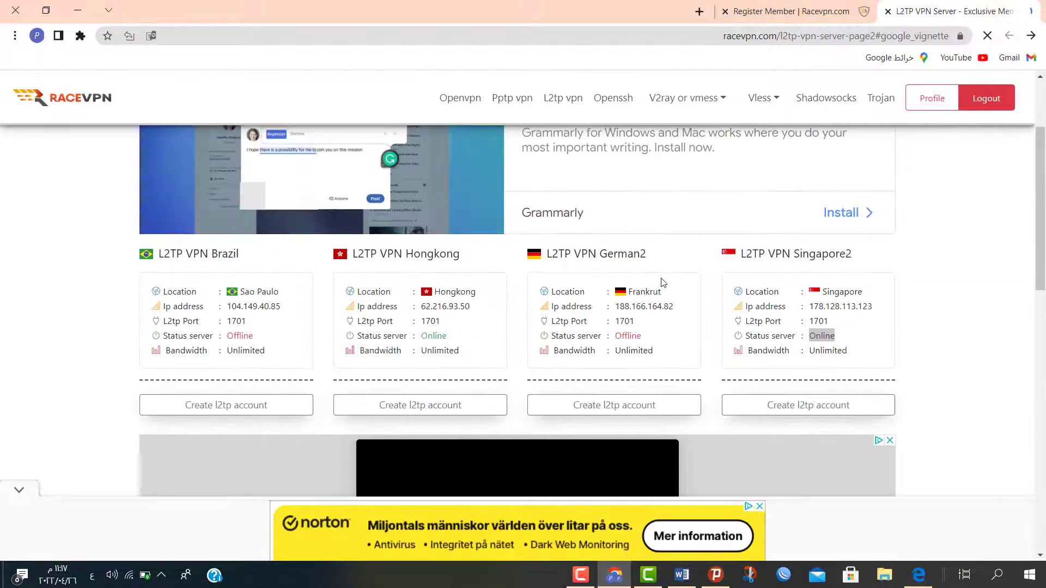
{"action": "mouse_move", "coordinate": [773, 342]}
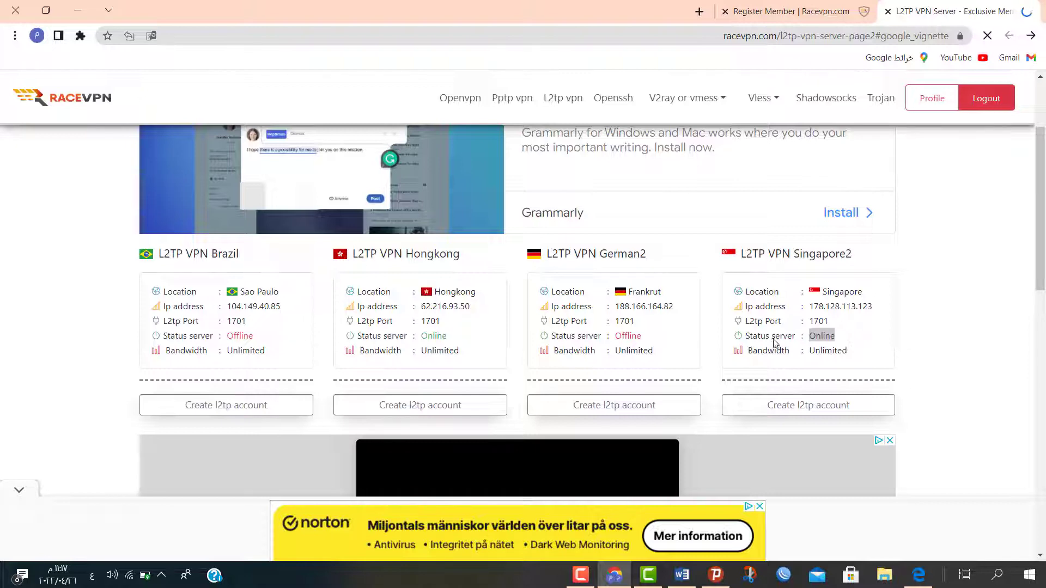
Scroll through the server cards, highlighting the German server's heading
{"action": "scroll", "scroll_direction": "down", "scroll_amount": 3}
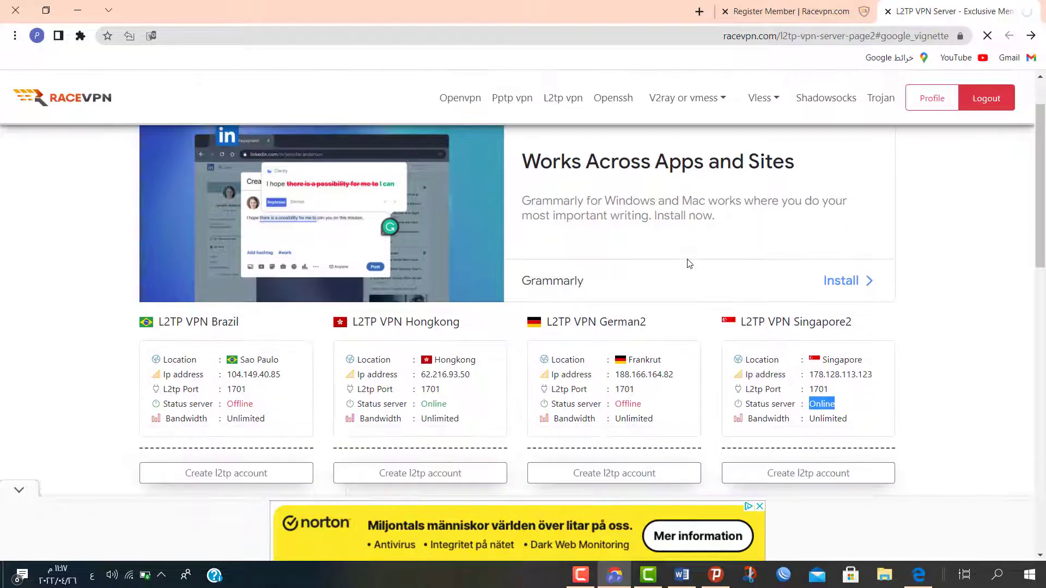
{"action": "scroll", "scroll_direction": "down", "scroll_amount": 3}
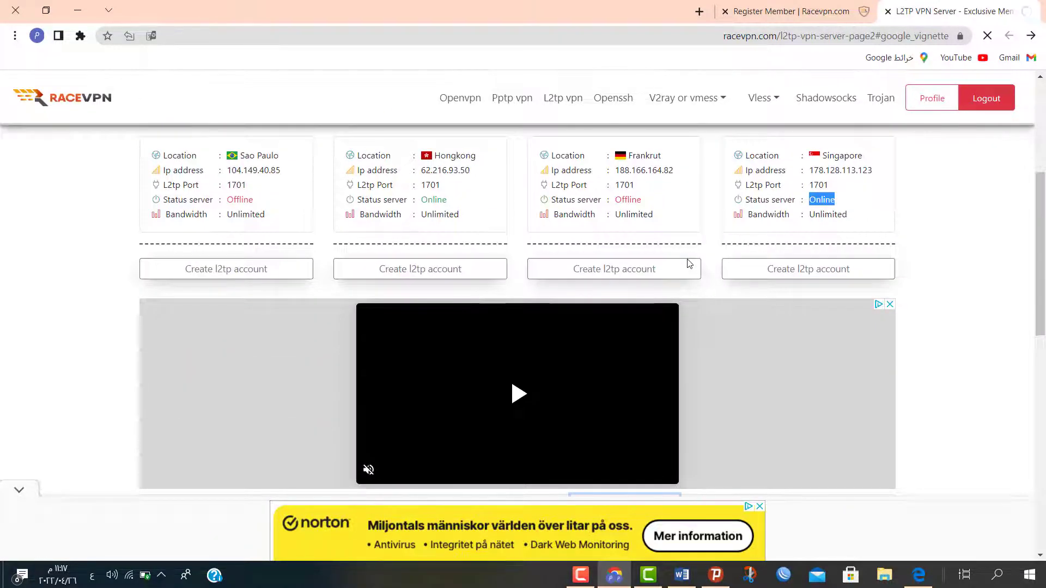
{"action": "scroll", "scroll_direction": "up", "scroll_amount": 3}
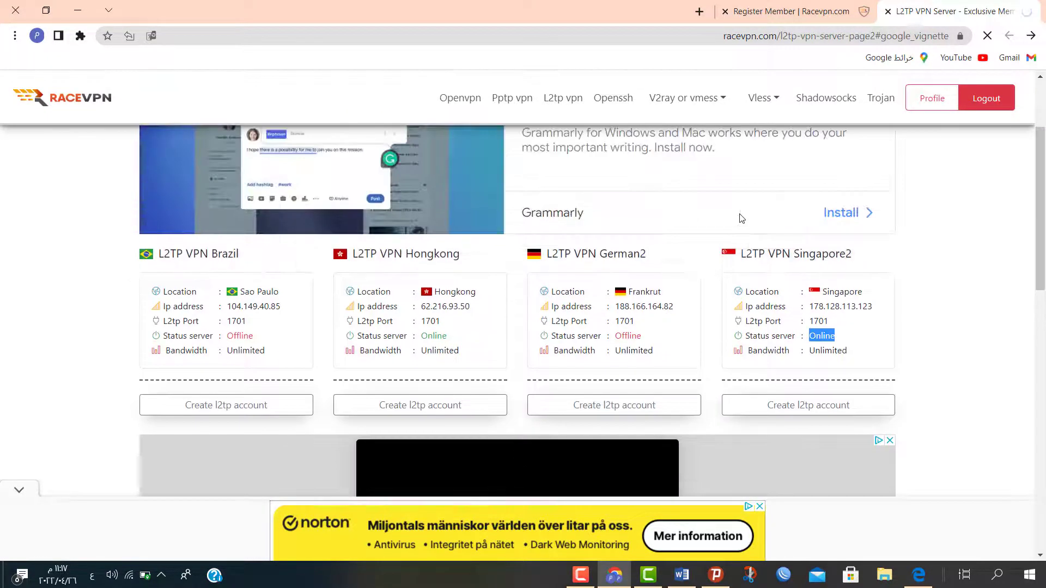
{"action": "mouse_move", "coordinate": [815, 78]}
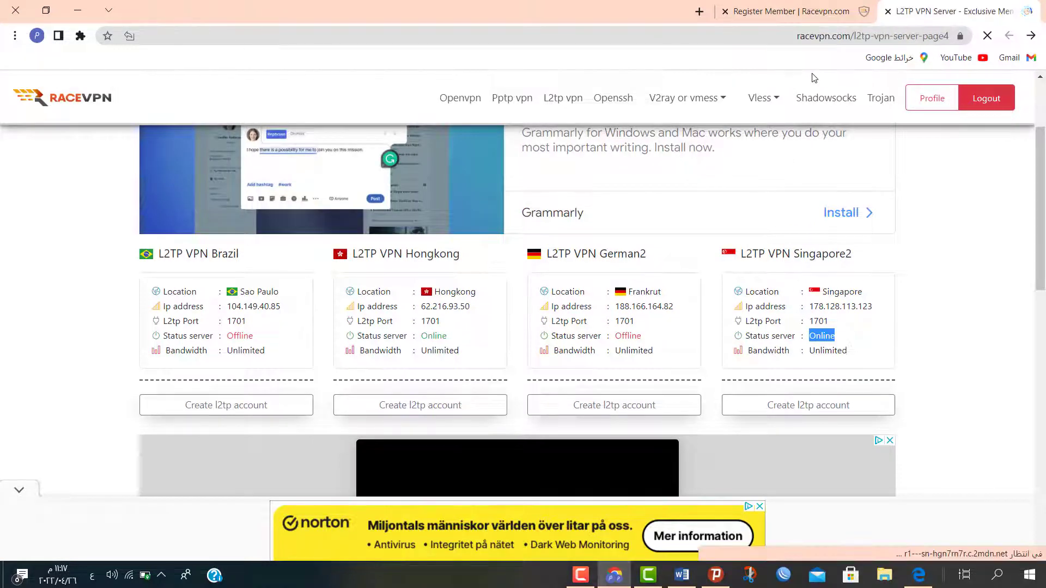
{"action": "scroll", "scroll_direction": "up", "scroll_amount": 3}
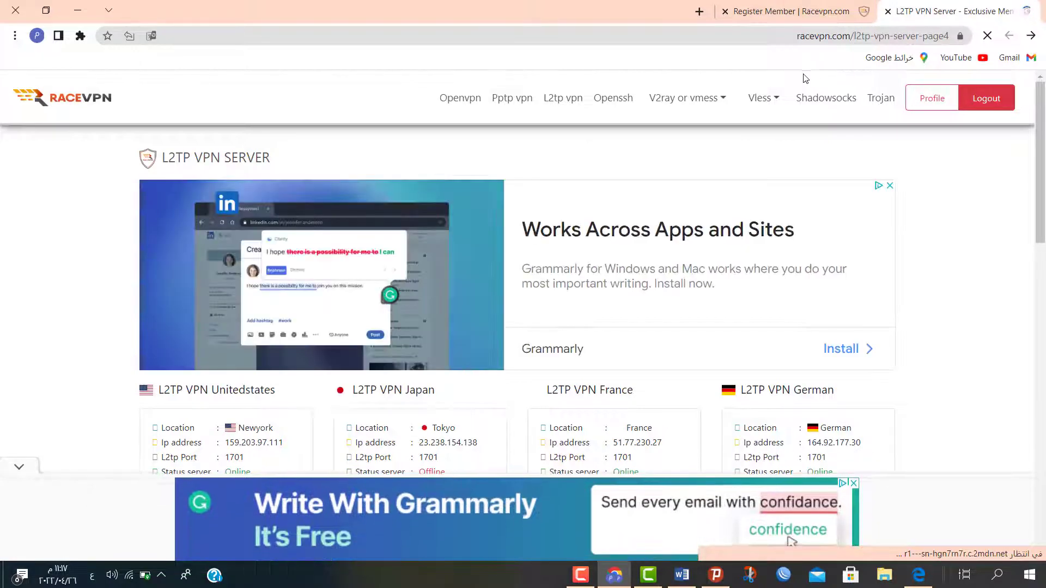
{"action": "scroll", "scroll_direction": "down", "scroll_amount": 3}
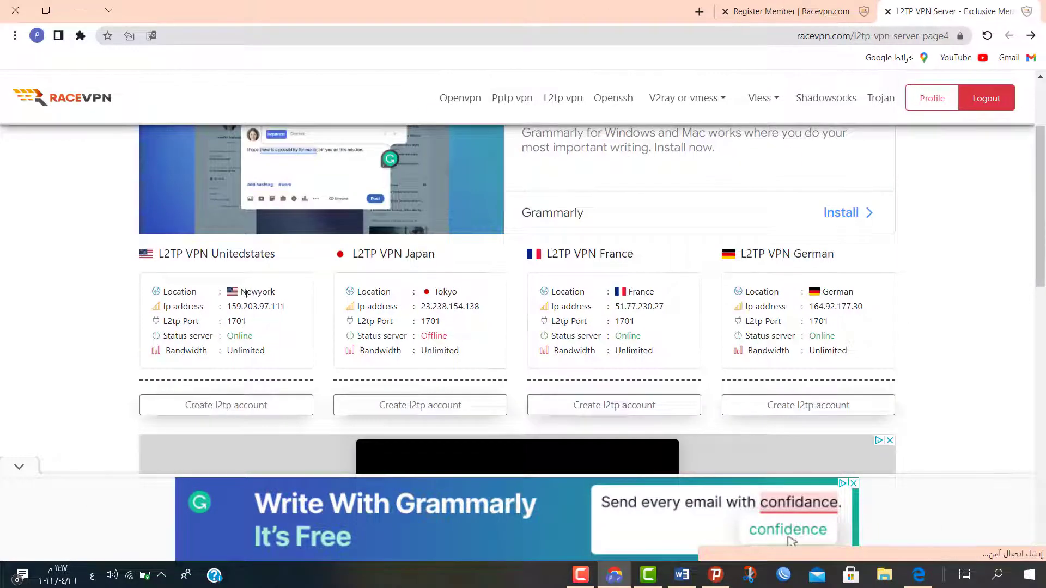
{"action": "double_click", "coordinate": [752, 253]}
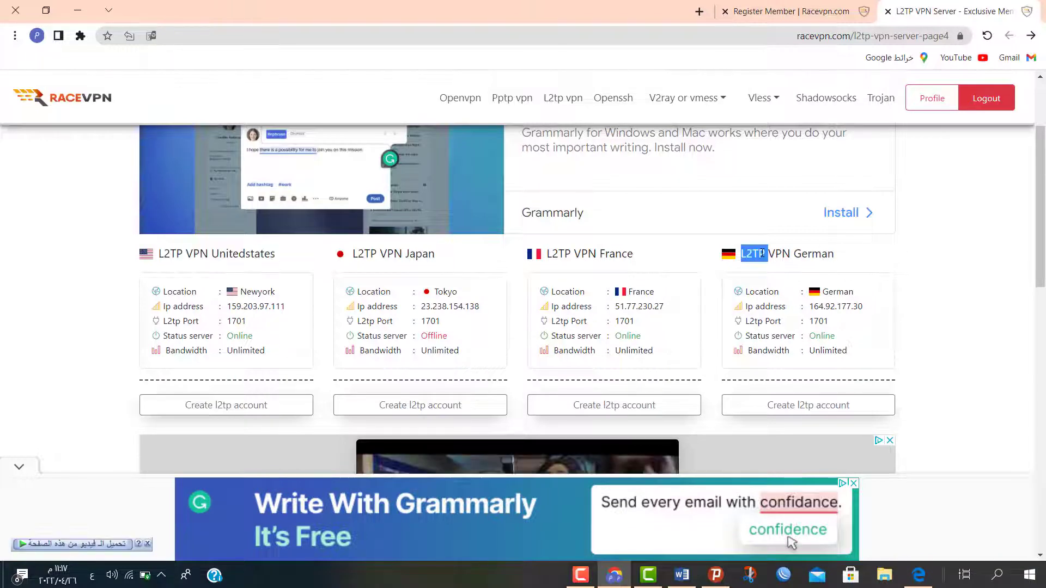
{"action": "scroll", "scroll_direction": "down", "scroll_amount": 3}
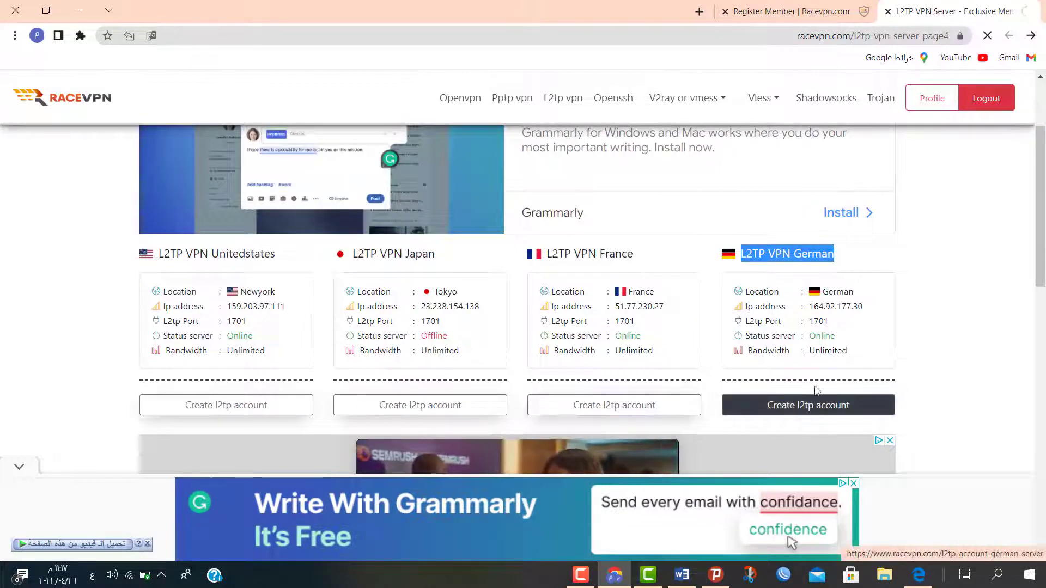
{"action": "left_click", "coordinate": [808, 405]}
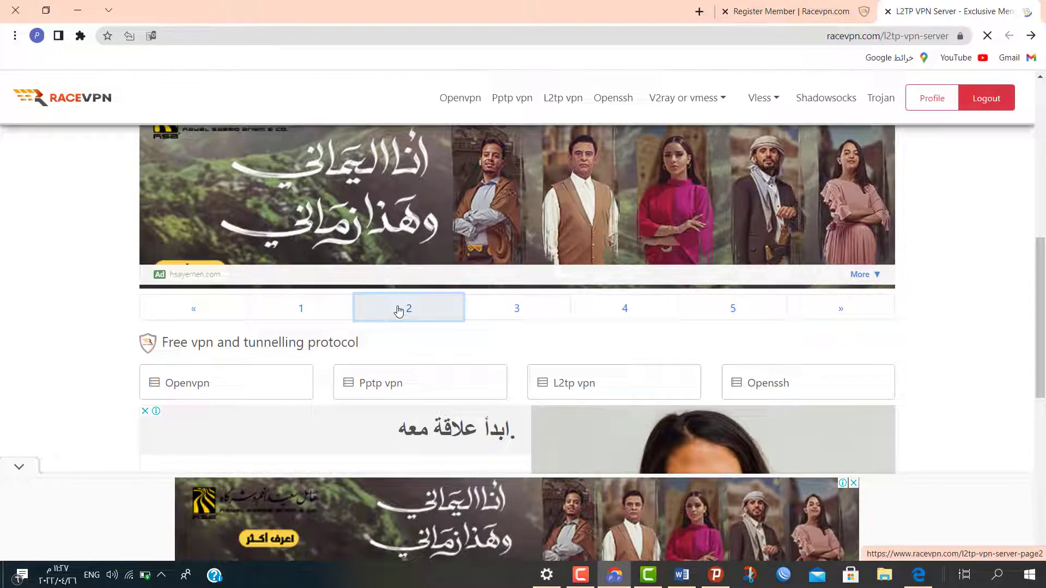
Reopen L2TP page 2, glance at the registration page, then return to the listings
{"action": "left_click", "coordinate": [407, 309]}
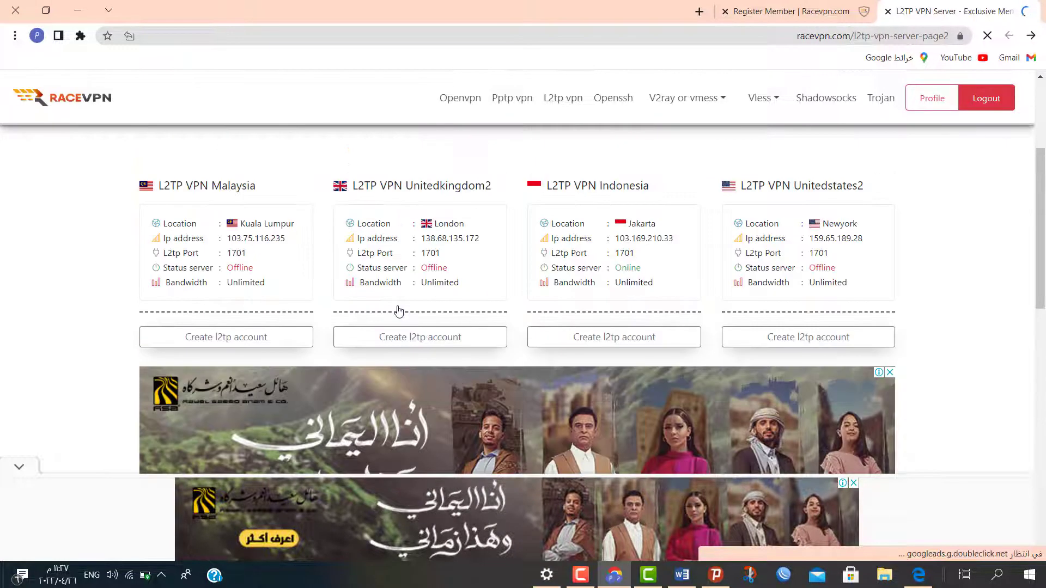
{"action": "scroll", "scroll_direction": "up", "scroll_amount": 3}
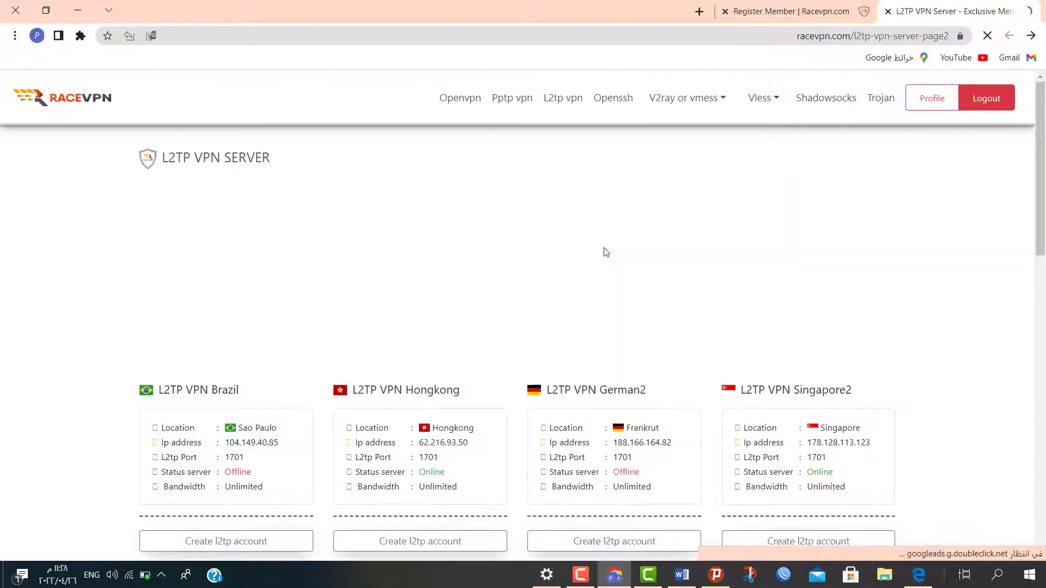
{"action": "scroll", "scroll_direction": "down", "scroll_amount": 3}
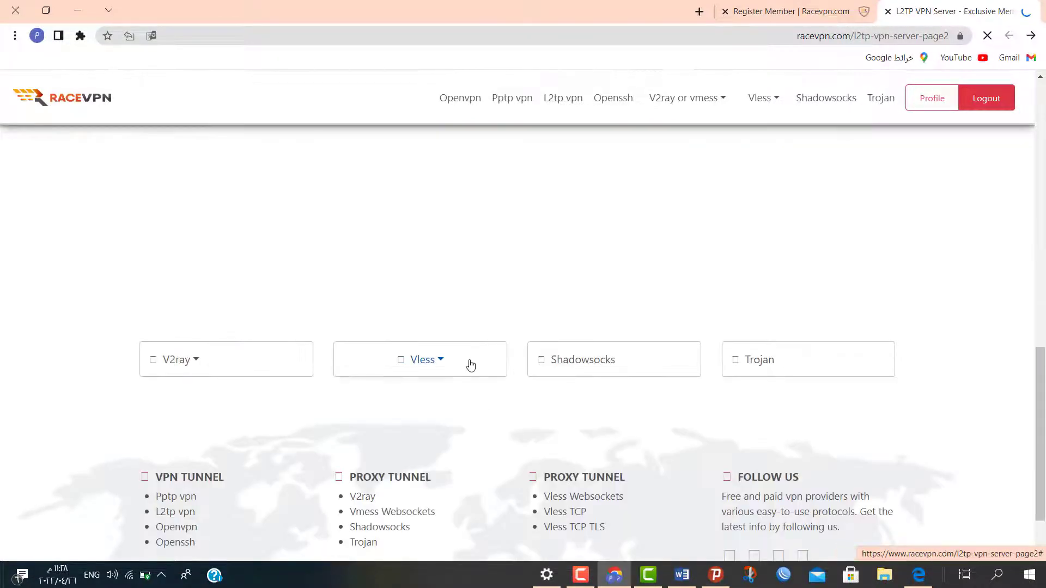
{"action": "left_click", "coordinate": [773, 12]}
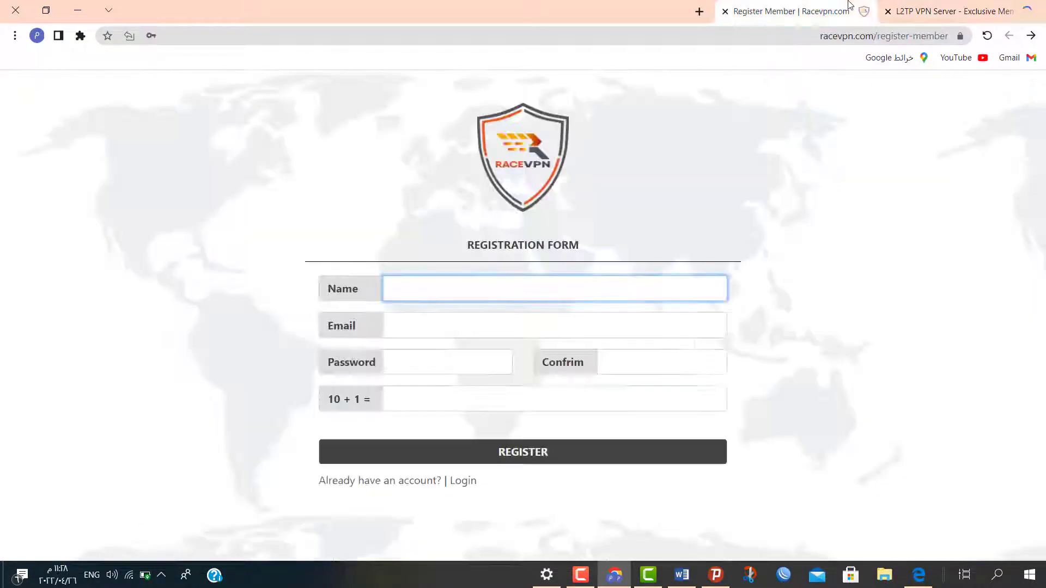
{"action": "left_click", "coordinate": [948, 11]}
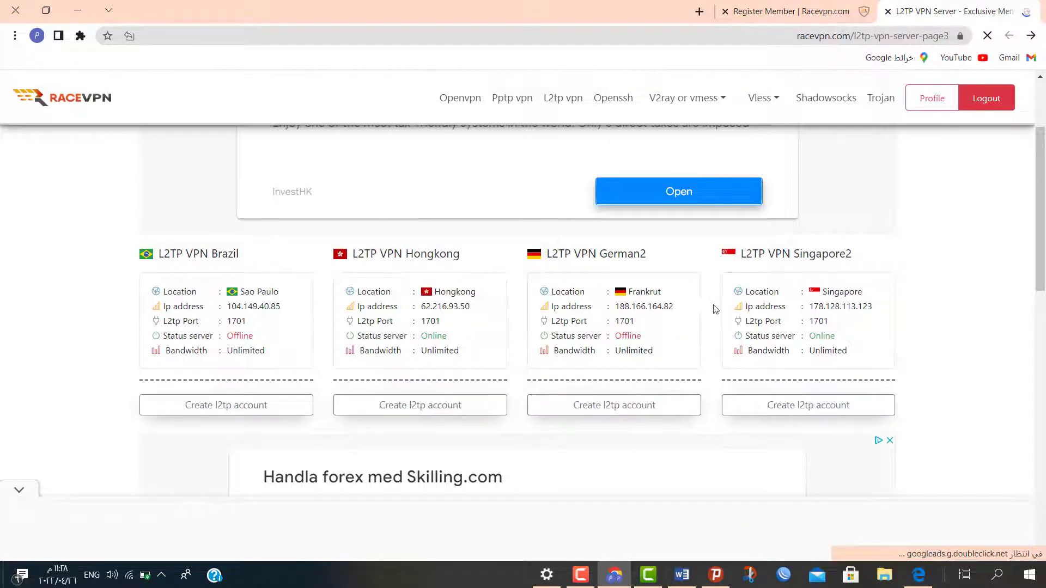
{"action": "scroll", "scroll_direction": "down", "scroll_amount": 3}
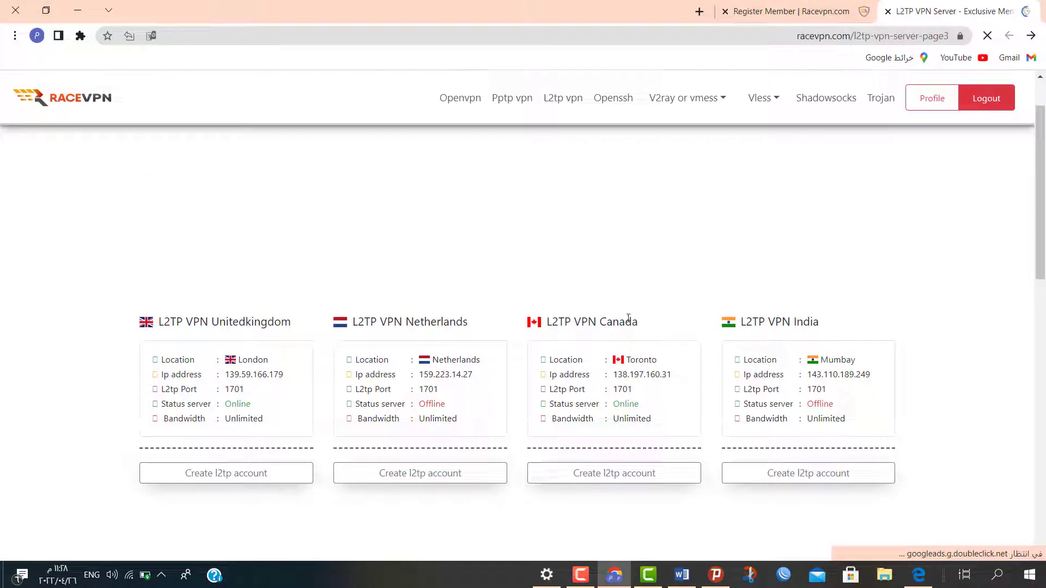
{"action": "scroll", "scroll_direction": "down", "scroll_amount": 3}
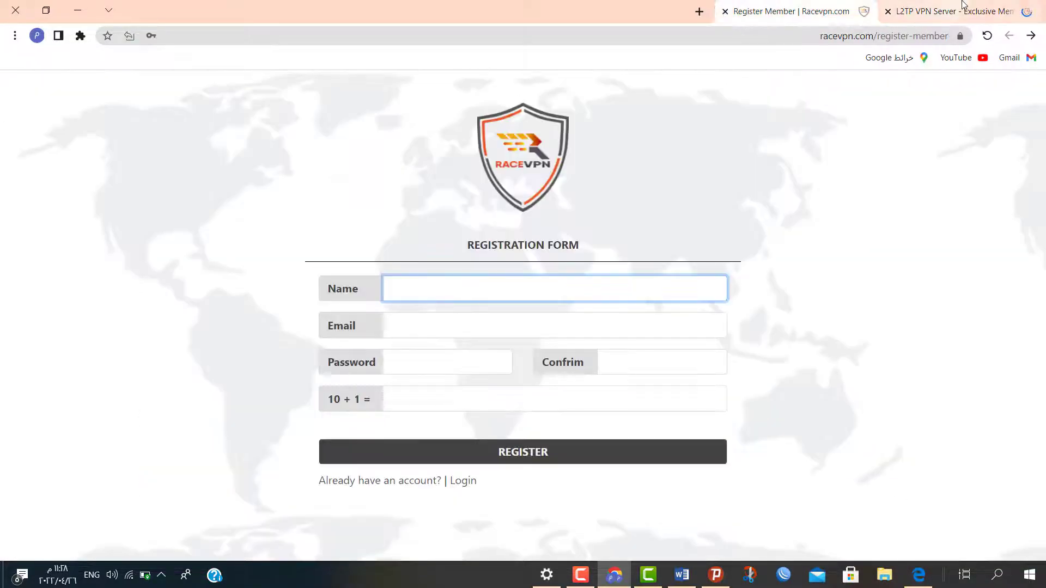
{"action": "left_click", "coordinate": [941, 12]}
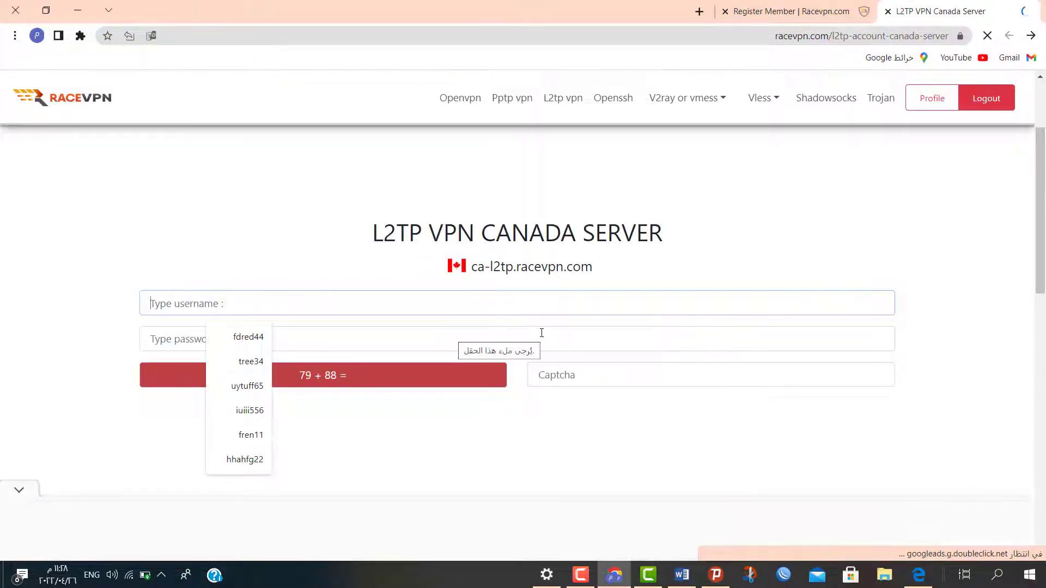
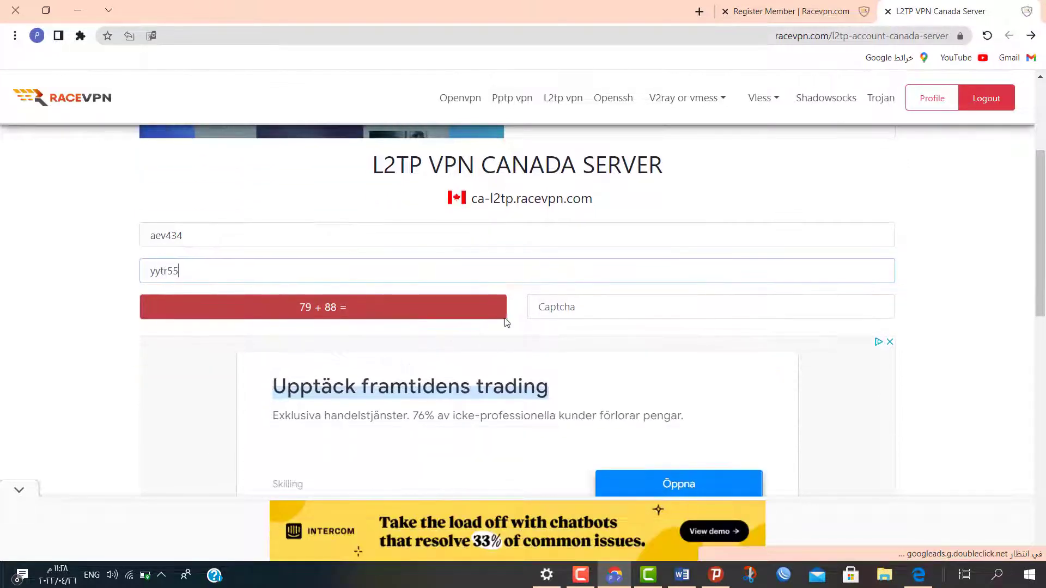
Answer the 79 + 88 captcha with 167 and submit the request
{"action": "left_click", "coordinate": [711, 306]}
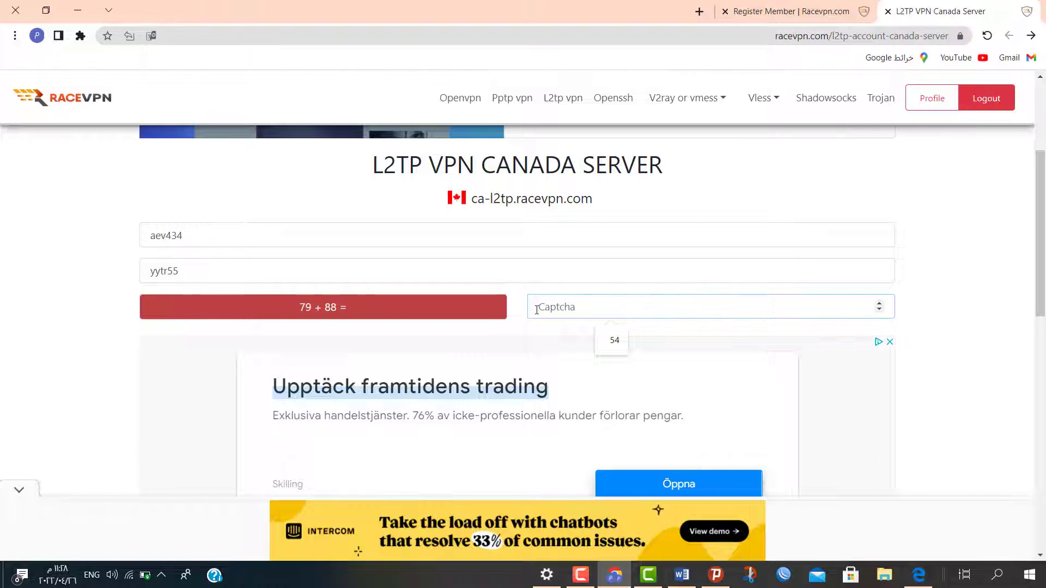
{"action": "type", "text": "1467"}
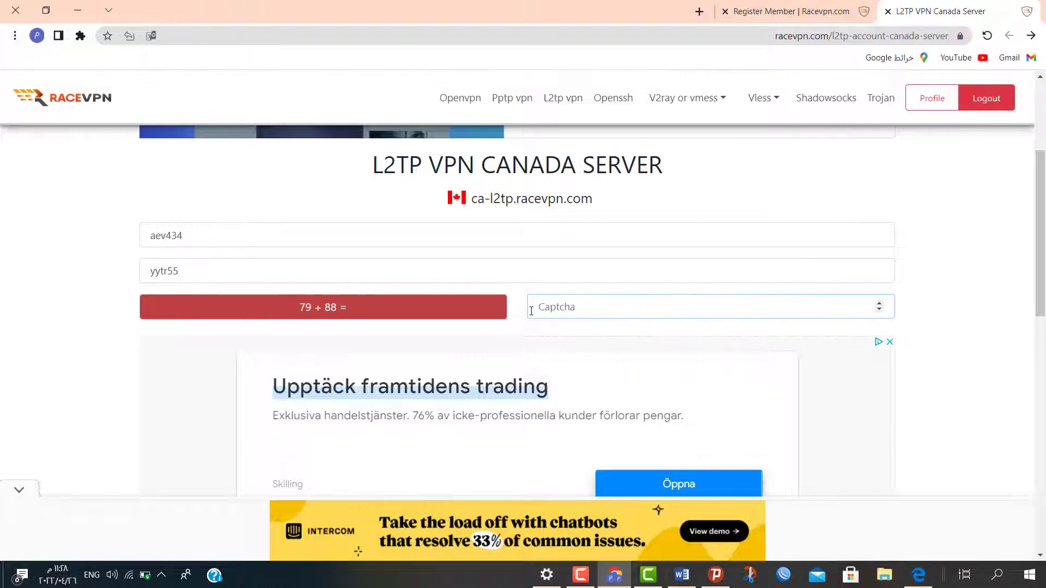
{"action": "type", "text": "167"}
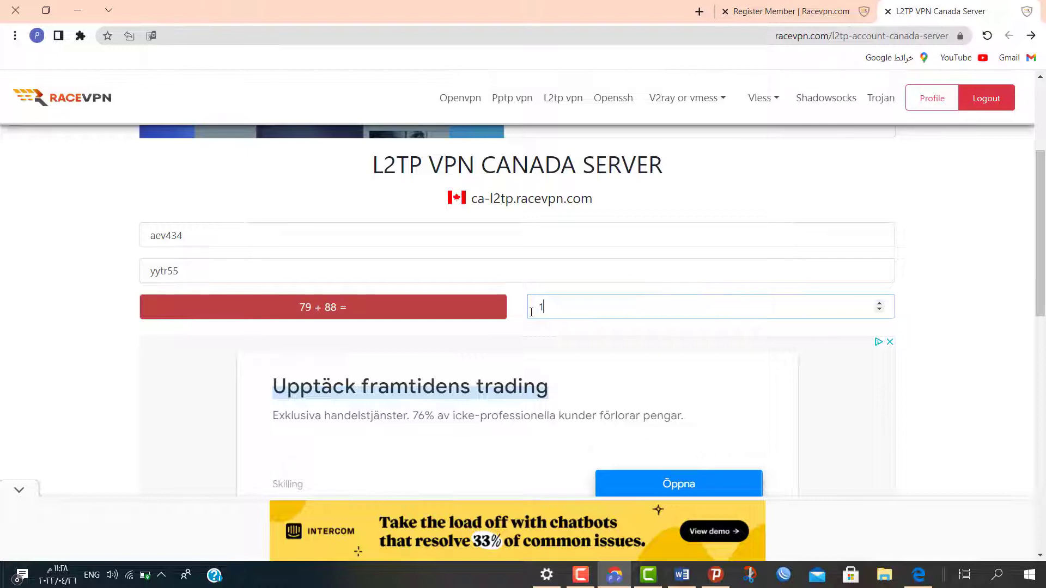
{"action": "type", "text": "6"}
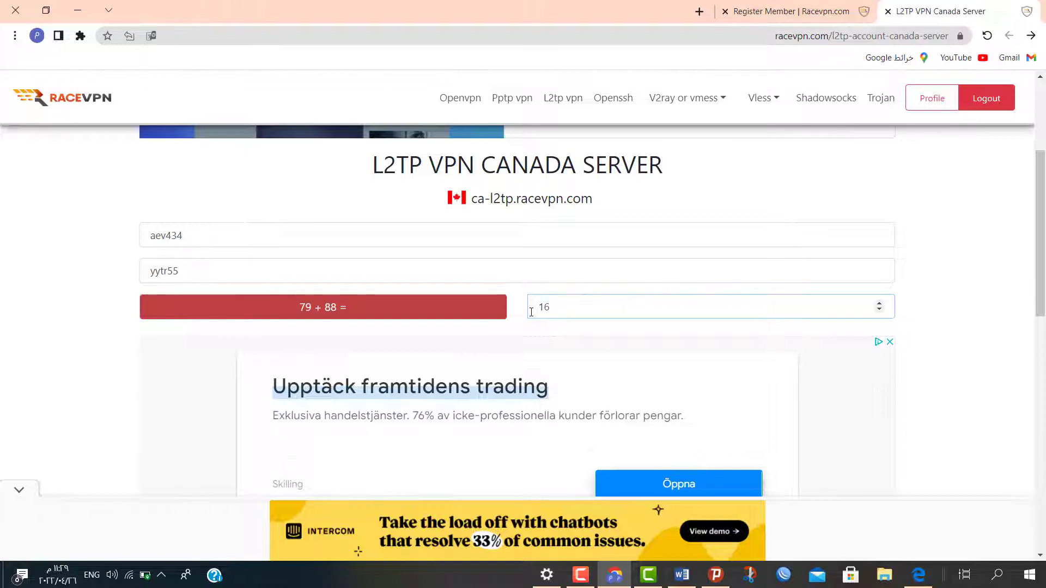
{"action": "scroll", "scroll_direction": "down", "scroll_amount": 3}
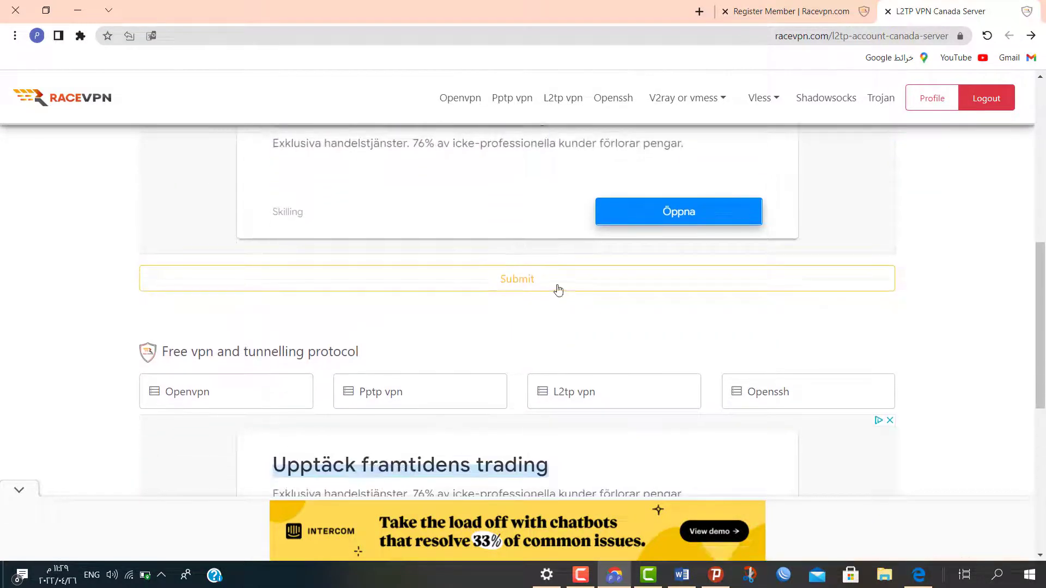
{"action": "left_click", "coordinate": [517, 279]}
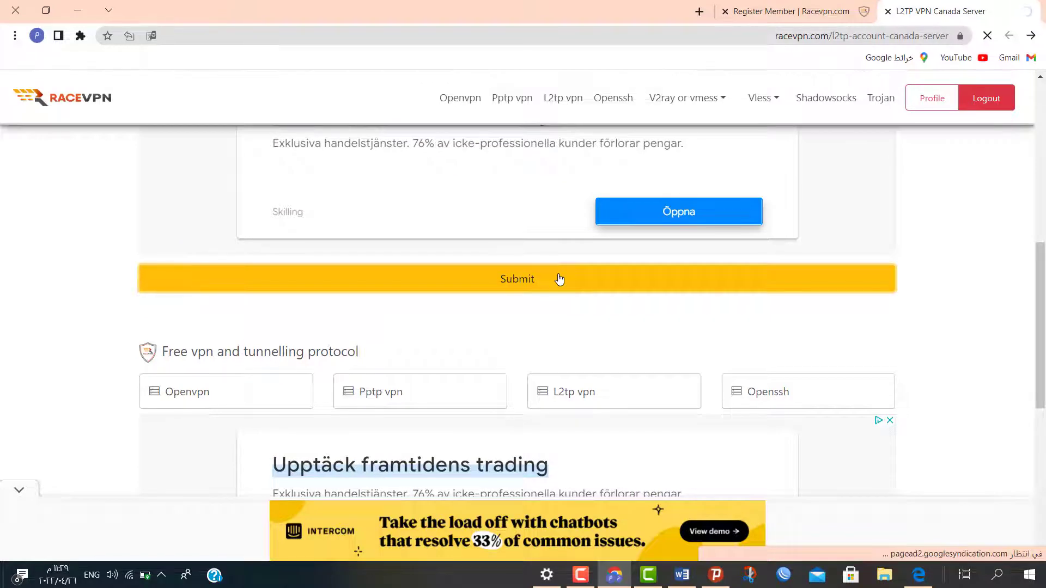
{"action": "scroll", "scroll_direction": "down", "scroll_amount": 3}
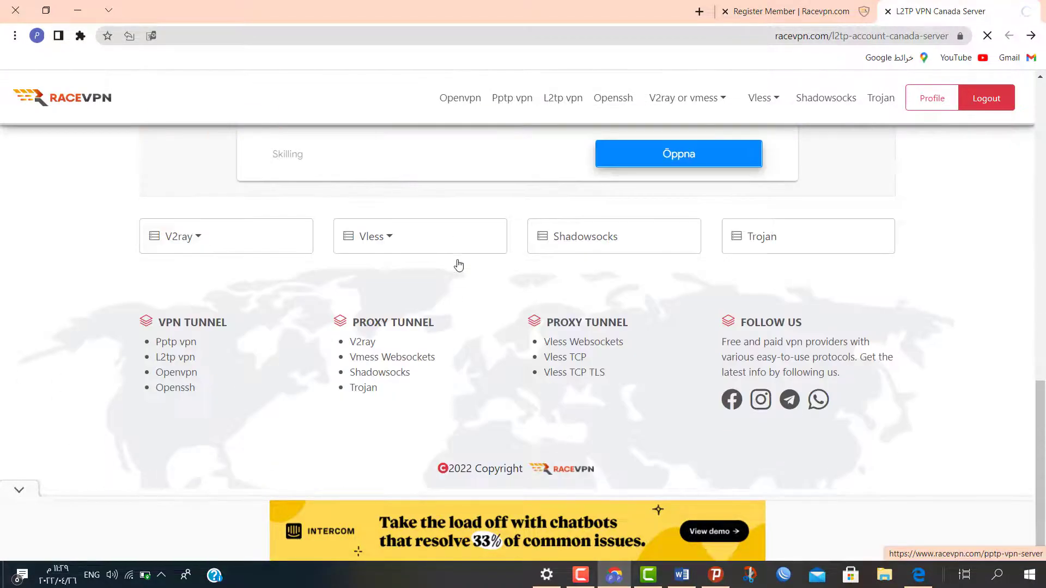
Dismiss the connection failure message and remove the old vpn connection, confirming the popup
{"action": "scroll", "scroll_direction": "up", "scroll_amount": 3}
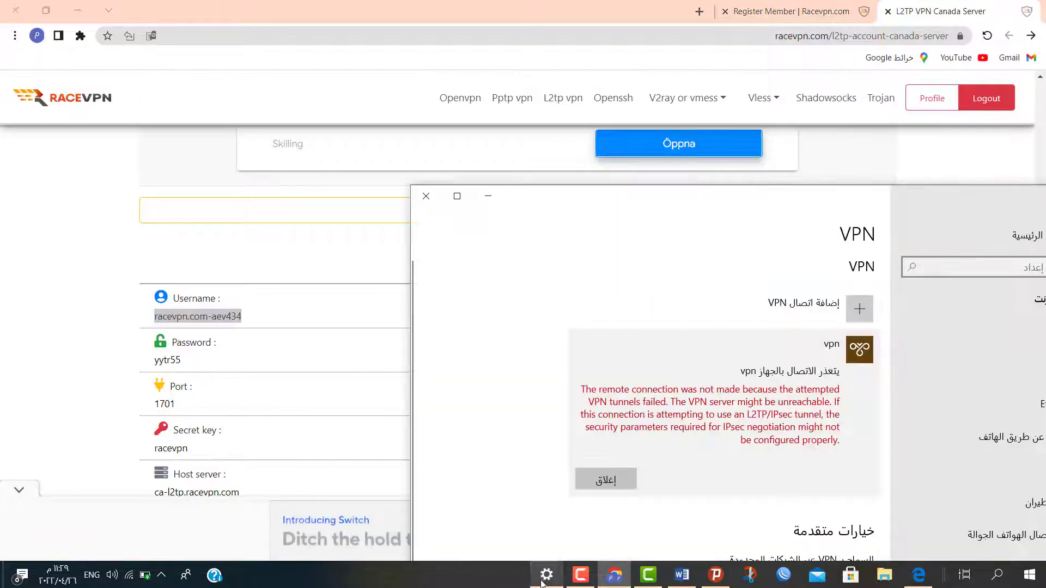
{"action": "left_click", "coordinate": [605, 478]}
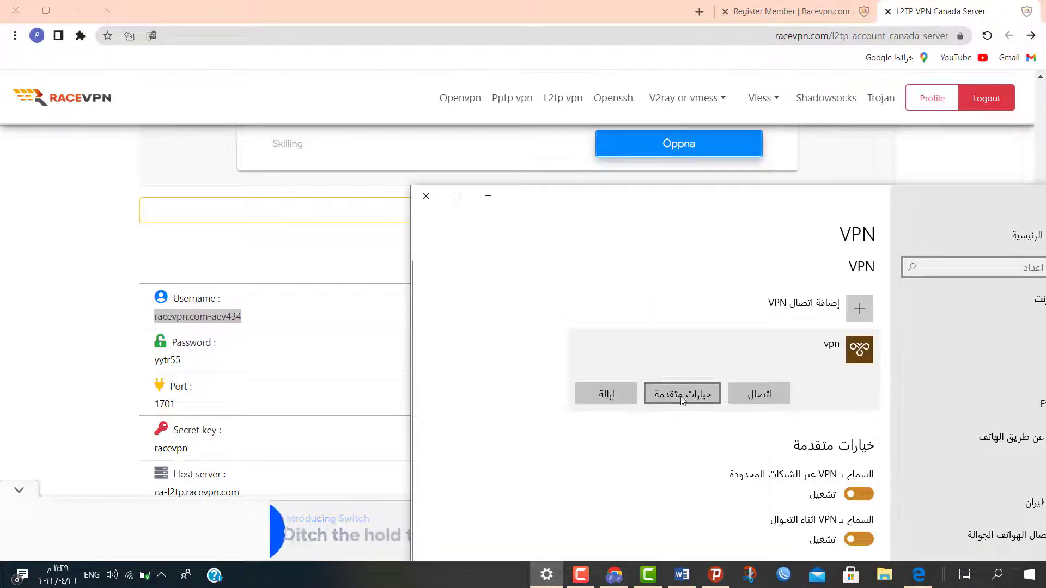
{"action": "left_click", "coordinate": [604, 394]}
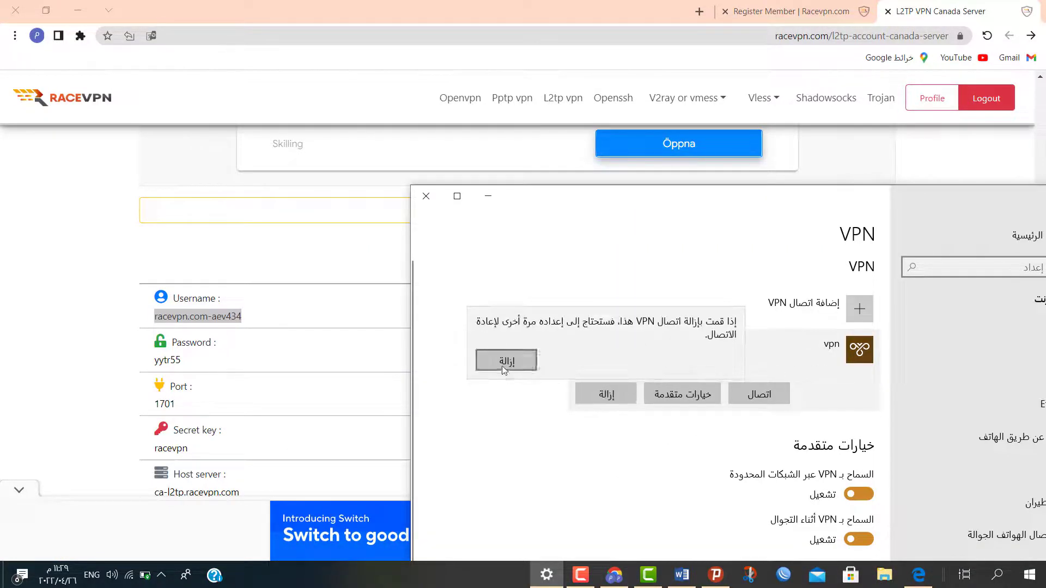
{"action": "left_click", "coordinate": [507, 360]}
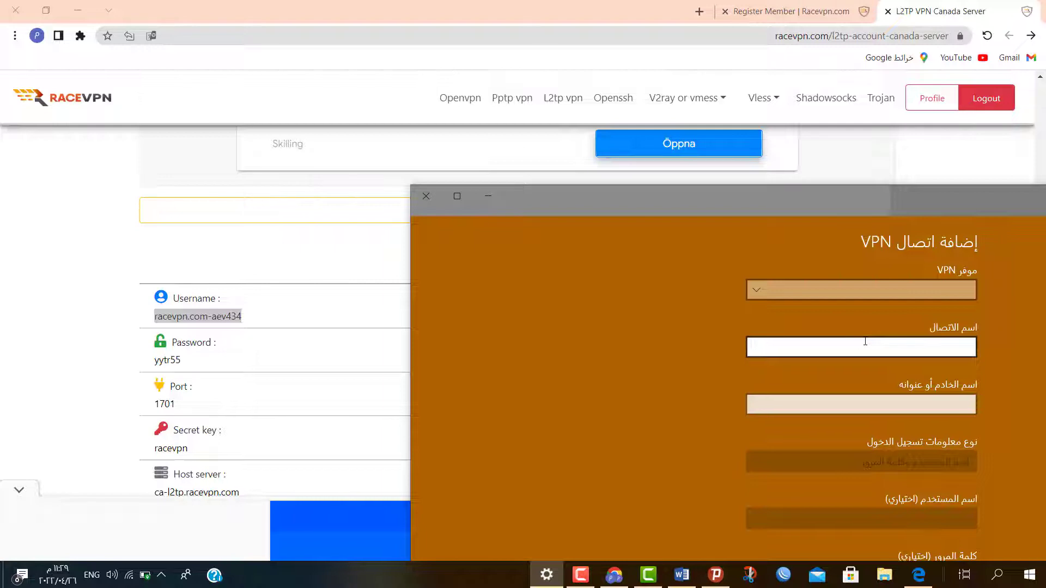
Name the connection vpn with Windows (built-in) as the provider
{"action": "type", "text": "vpn"}
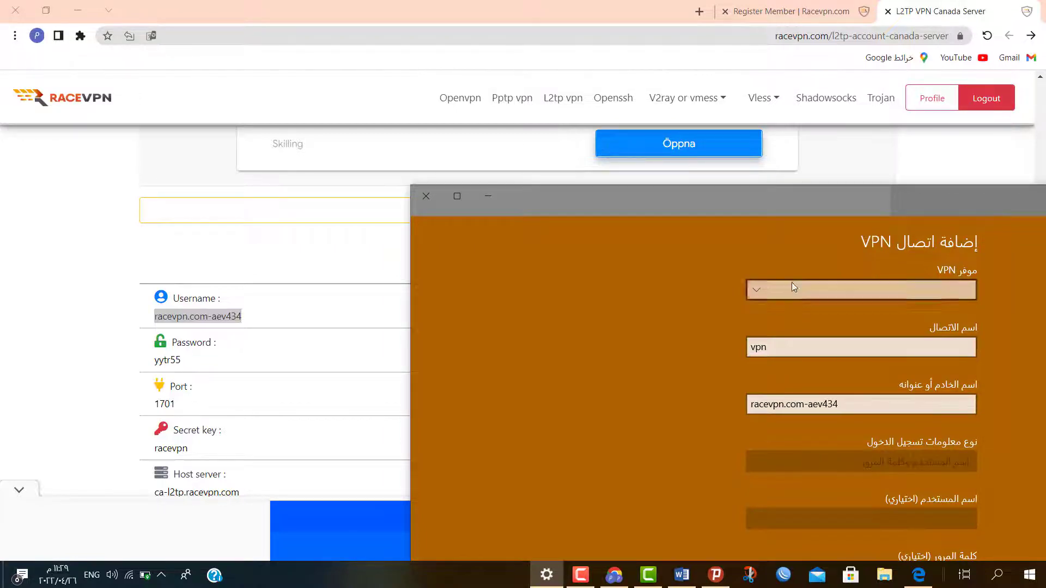
{"action": "left_click", "coordinate": [861, 289]}
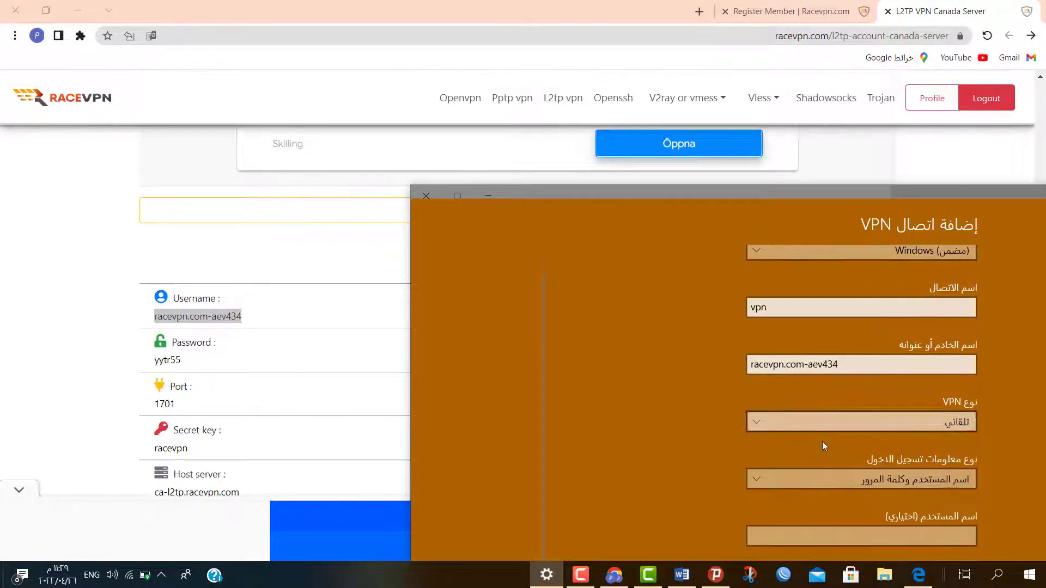
{"action": "left_click", "coordinate": [861, 478]}
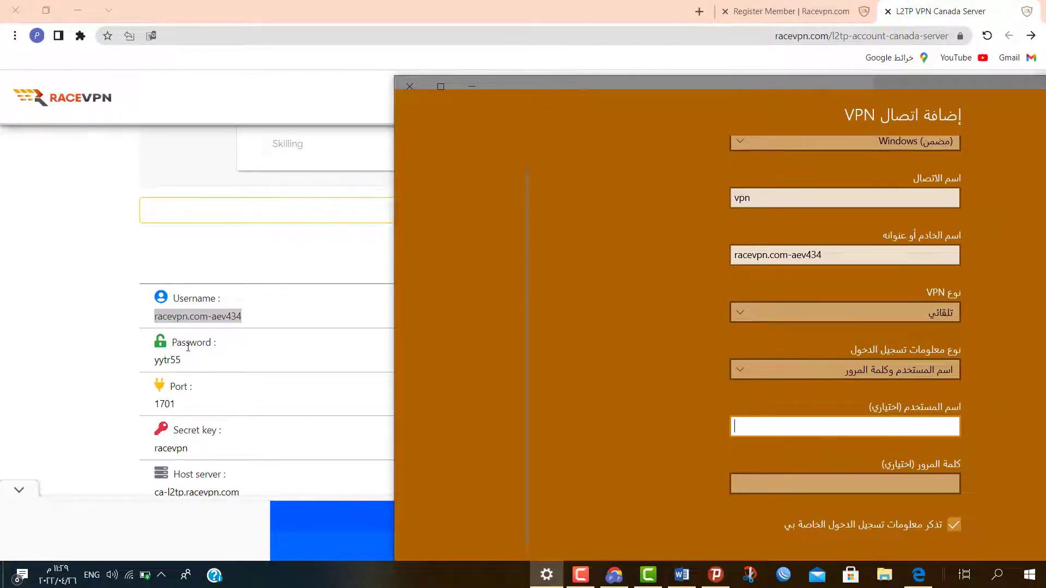
{"action": "mouse_move", "coordinate": [794, 273]}
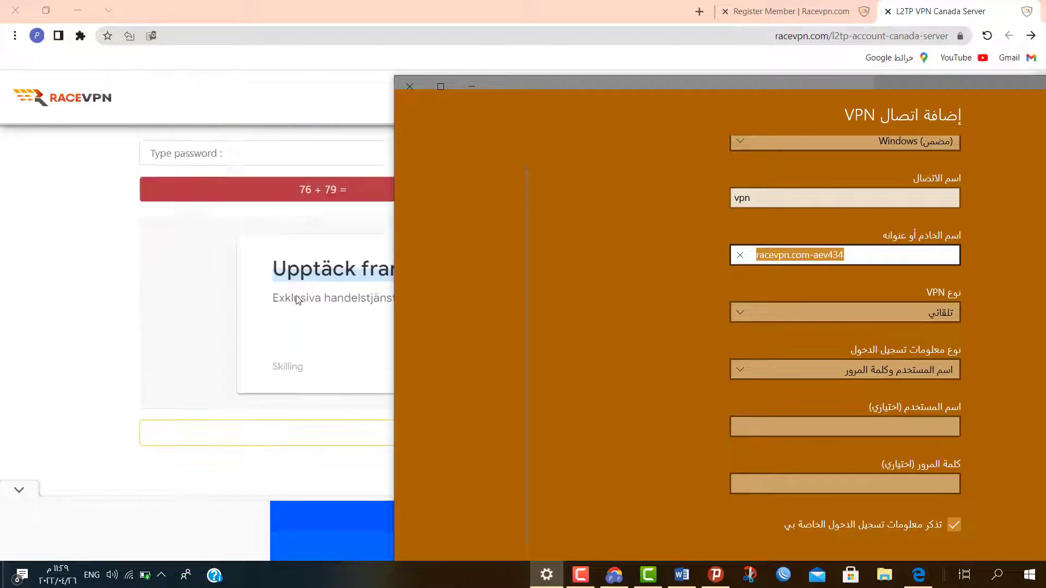
{"action": "scroll", "scroll_direction": "down", "scroll_amount": 3}
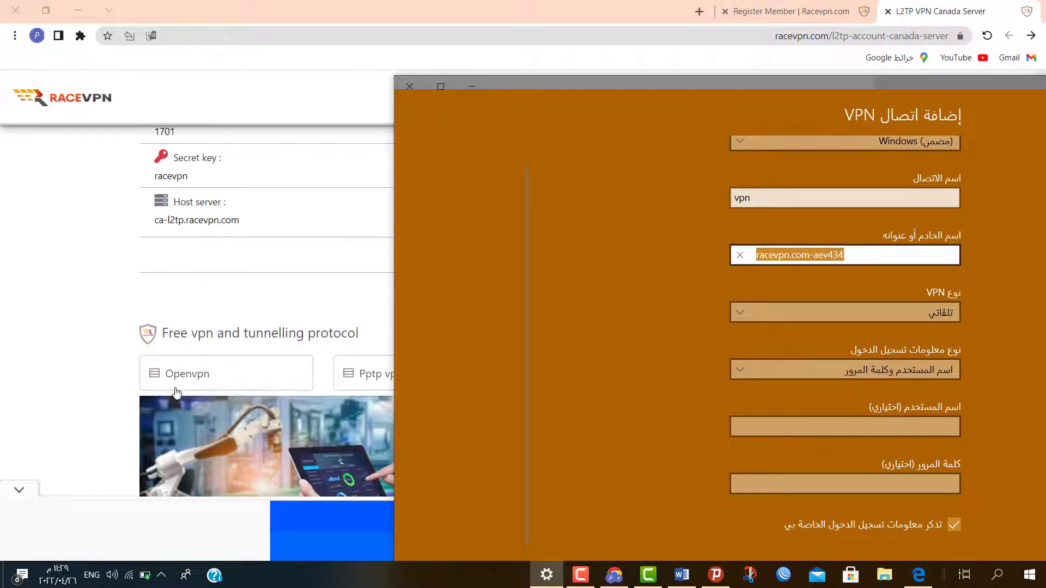
{"action": "left_click", "coordinate": [409, 87]}
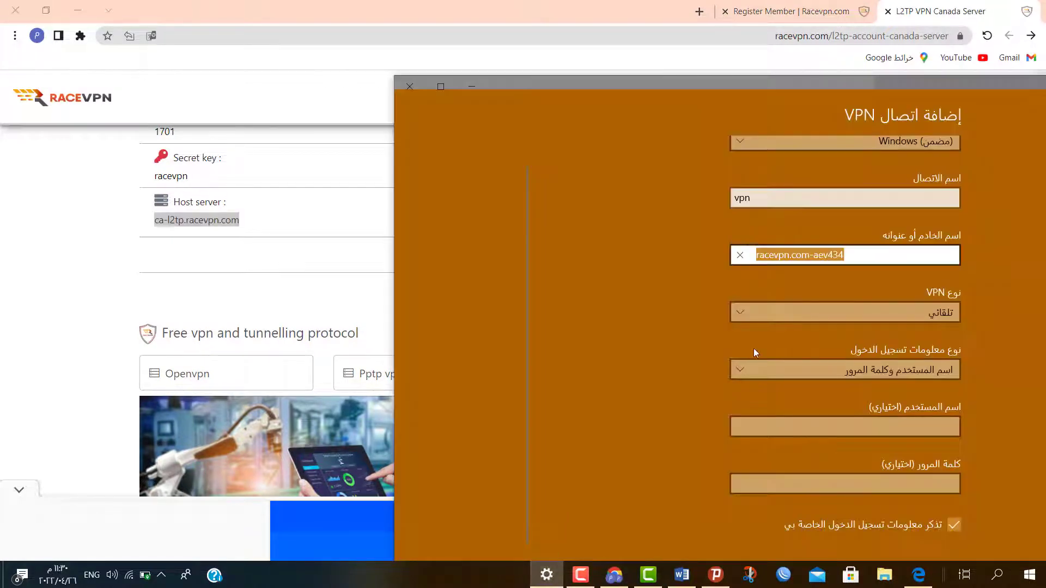
{"action": "right_click", "coordinate": [845, 255]}
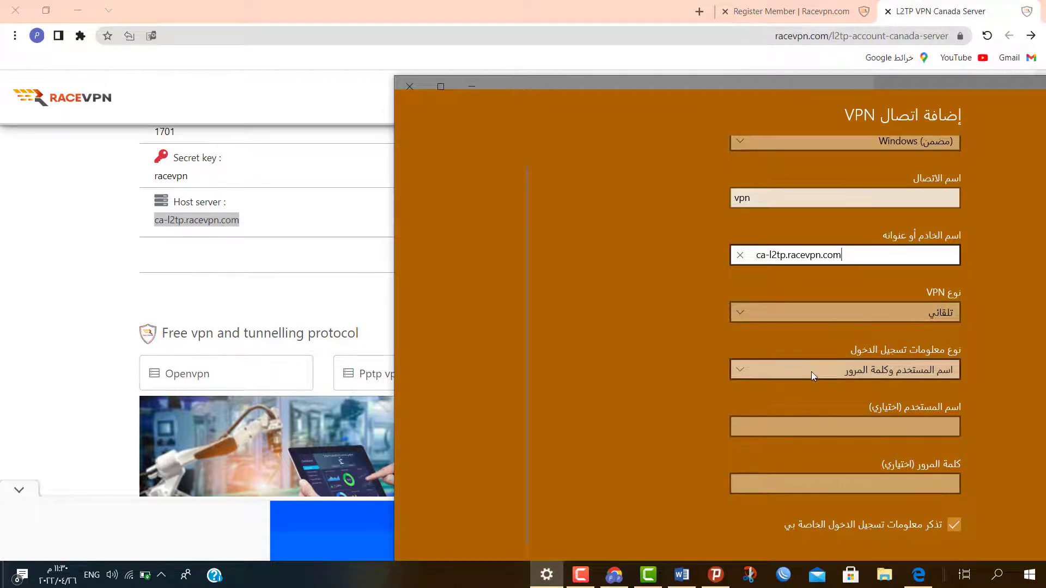
{"action": "left_click", "coordinate": [844, 426]}
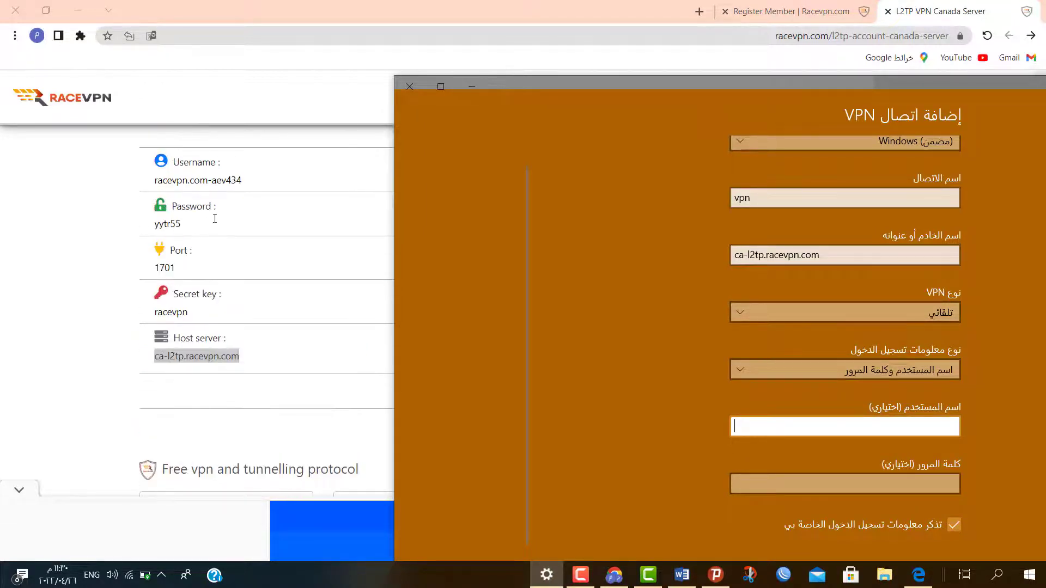
{"action": "left_click", "coordinate": [410, 87]}
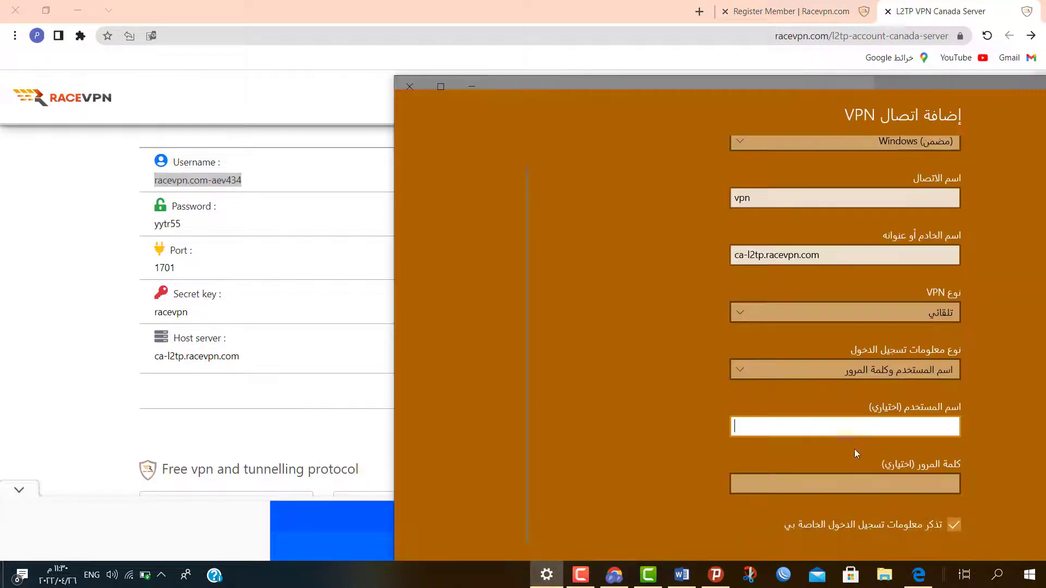
{"action": "type", "text": "racevpn.com-aev434"}
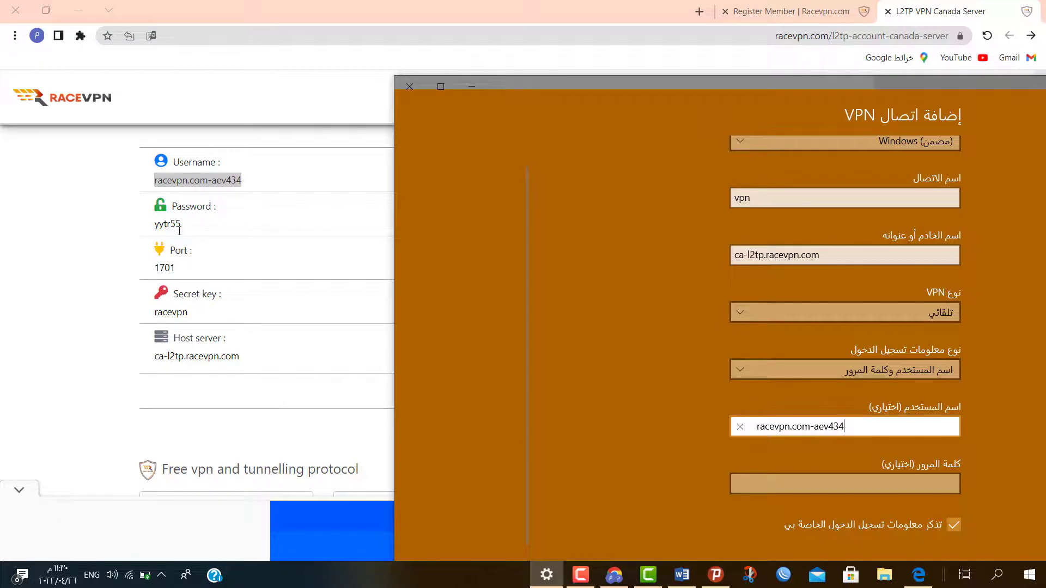
{"action": "left_click", "coordinate": [409, 86]}
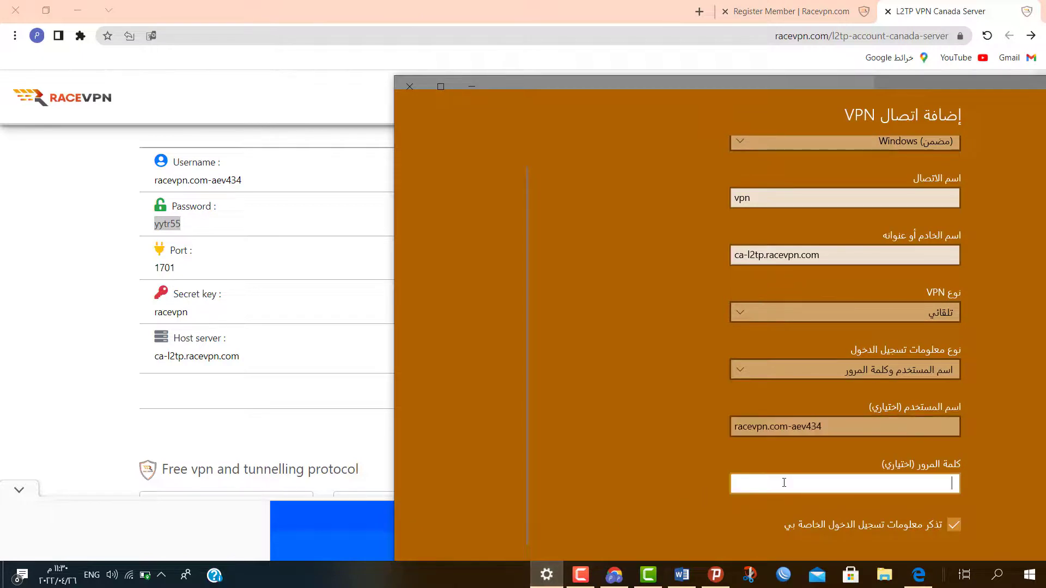
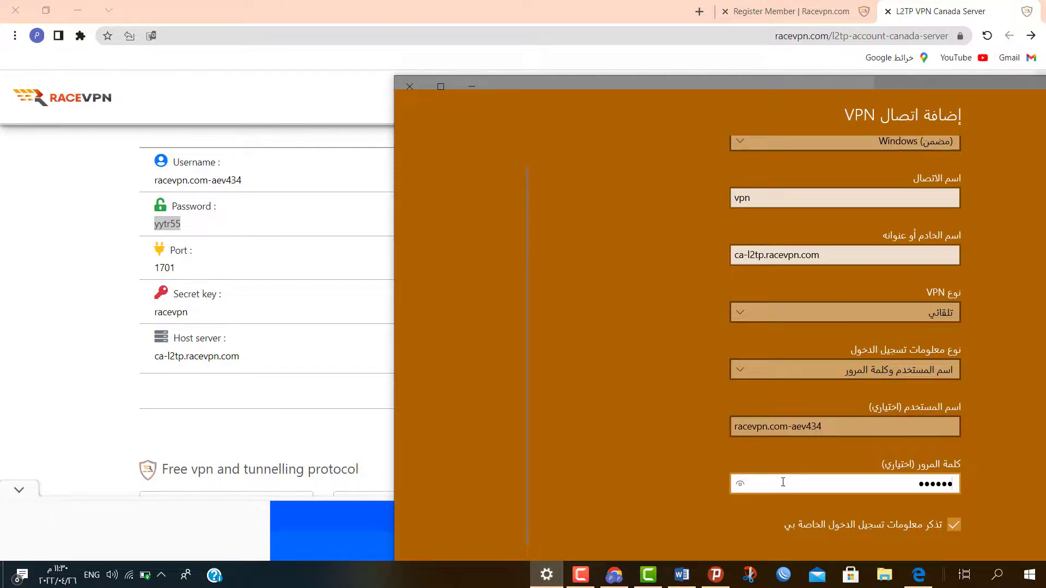
{"action": "mouse_move", "coordinate": [621, 89]}
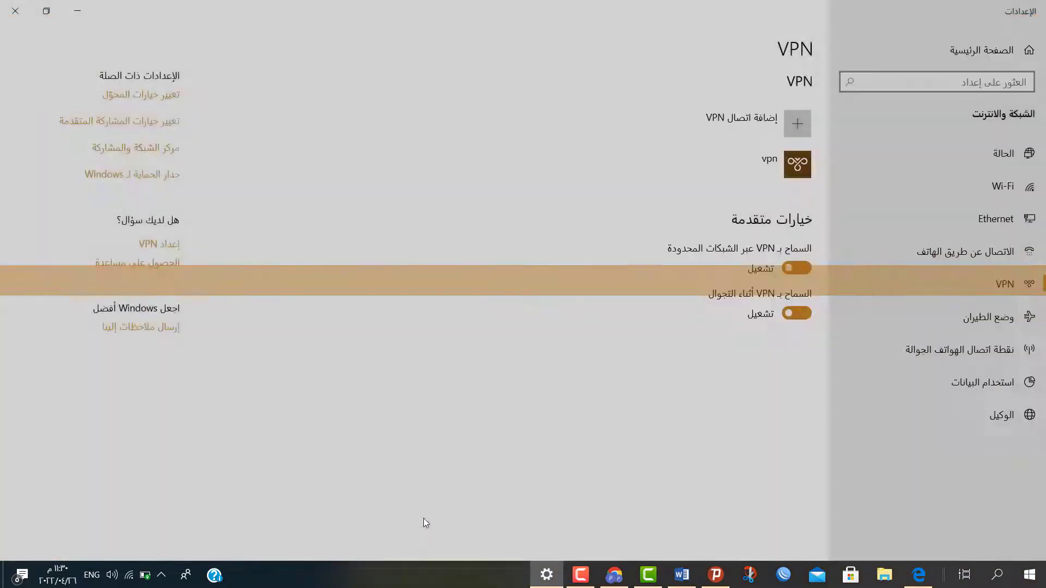
Select the vpn entry in the VPN list and connect it
{"action": "left_click", "coordinate": [794, 164]}
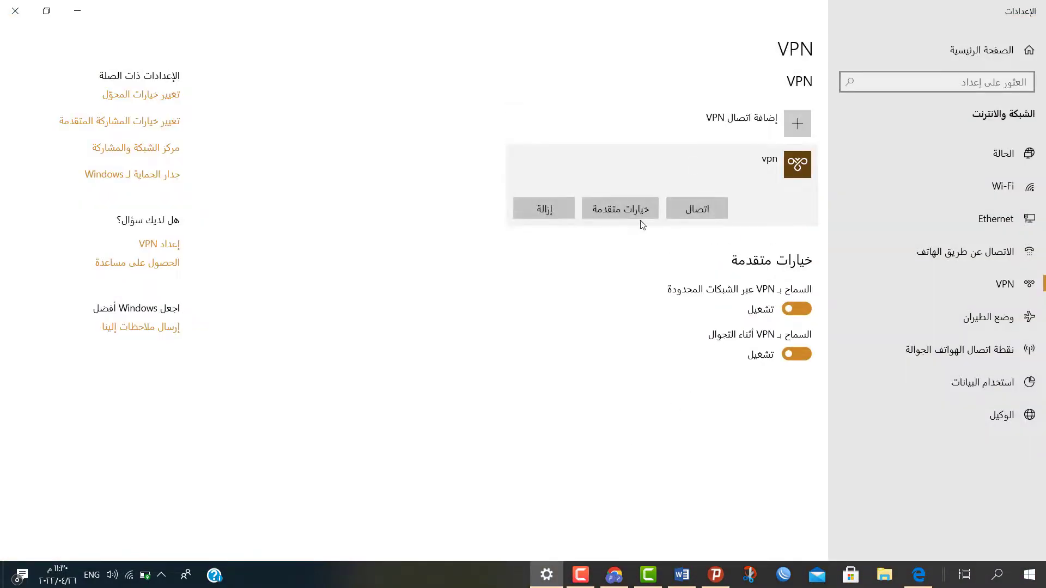
{"action": "left_click", "coordinate": [696, 208]}
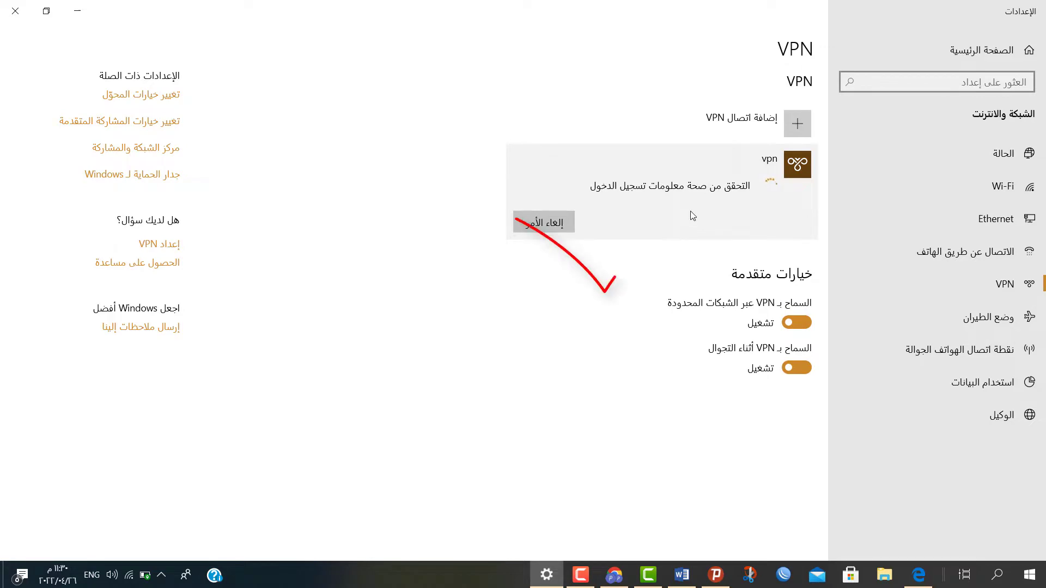